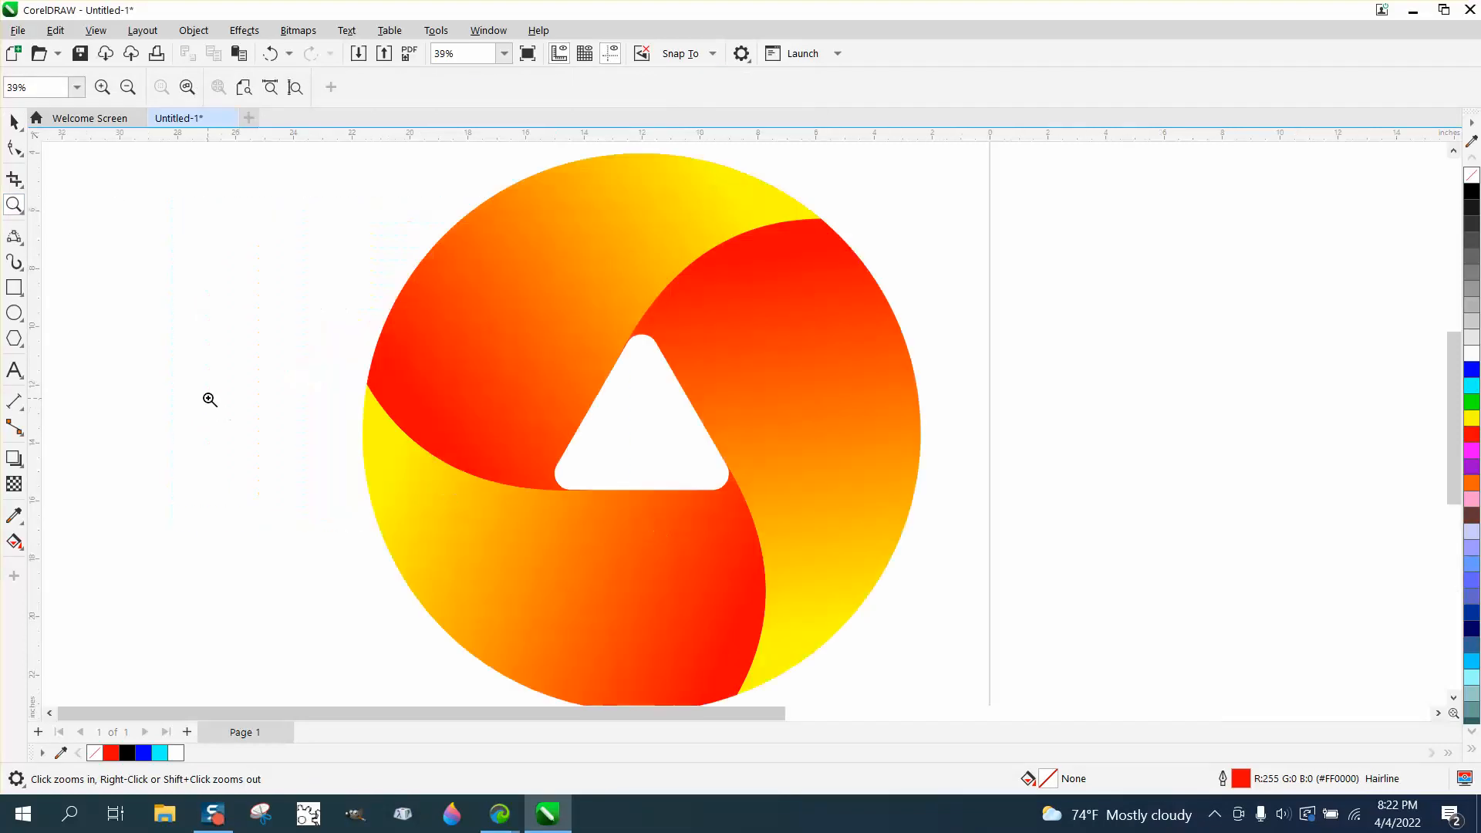
- Zoom out and draw a large circle outline on the page beside the reference logo
right_click(210, 399)
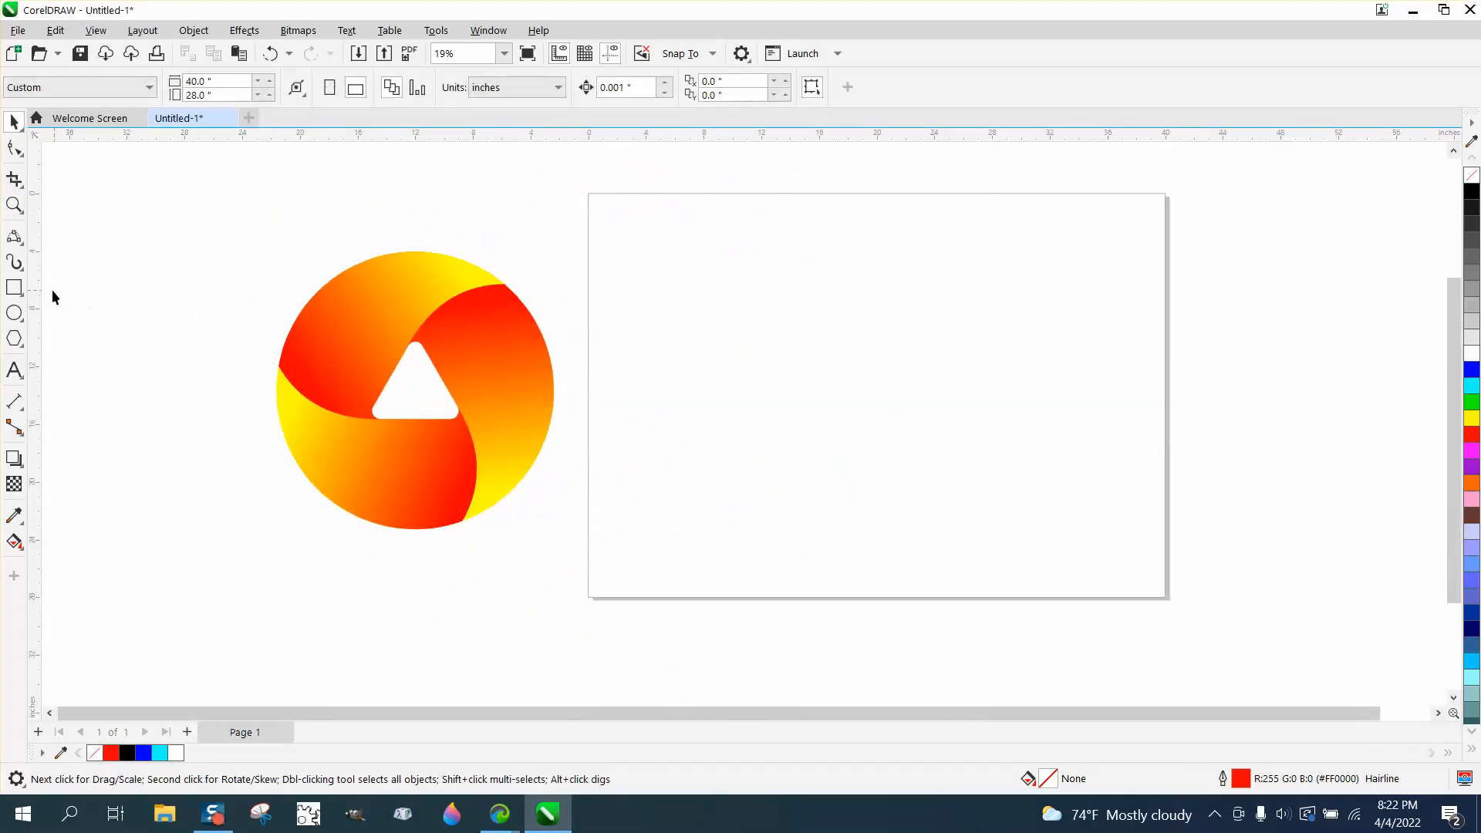
left_click(14, 313)
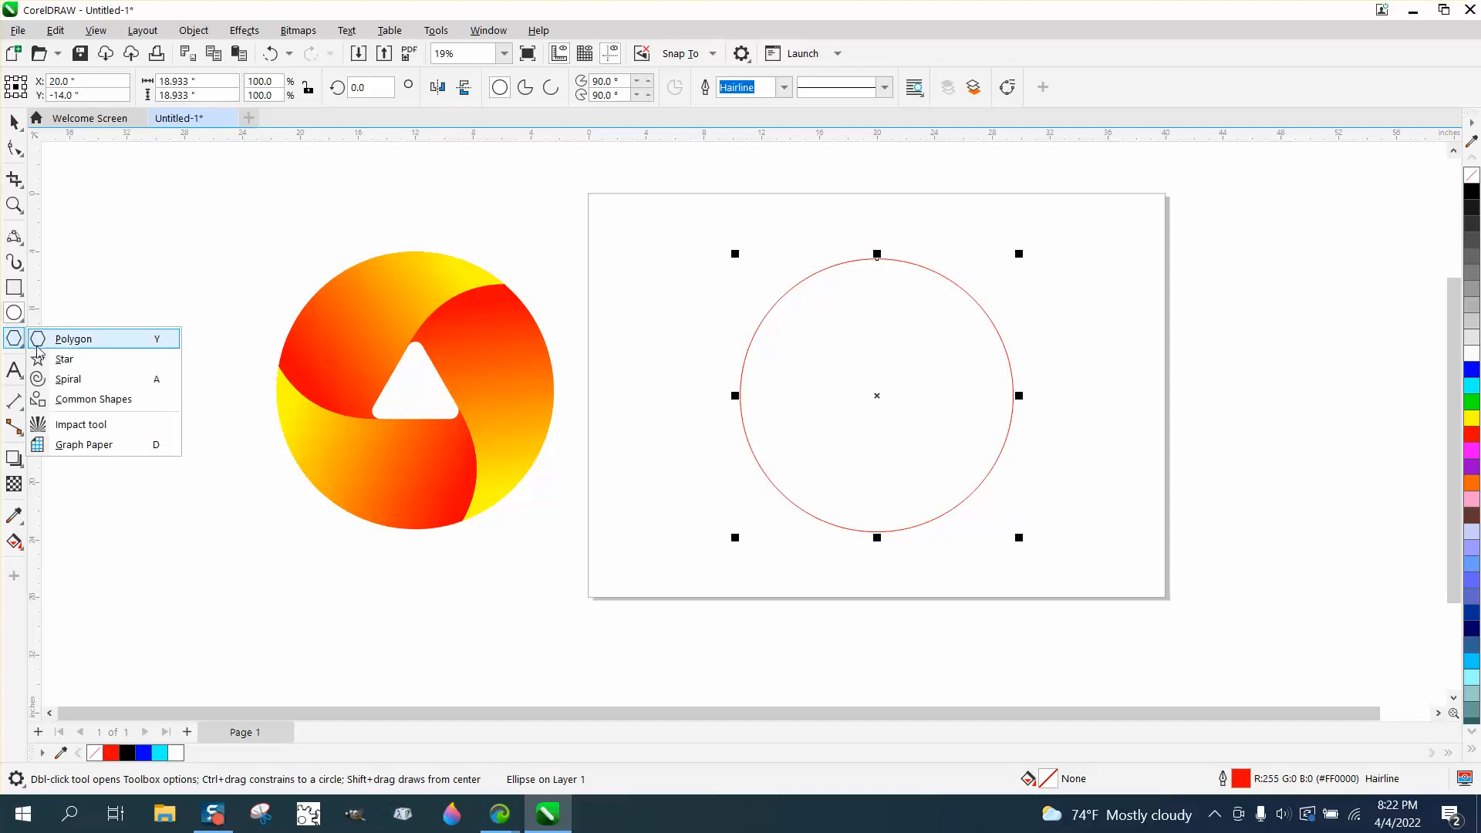
- Draw a polygon centred in the circle and reduce it to a 3-sided triangle
left_click(74, 340)
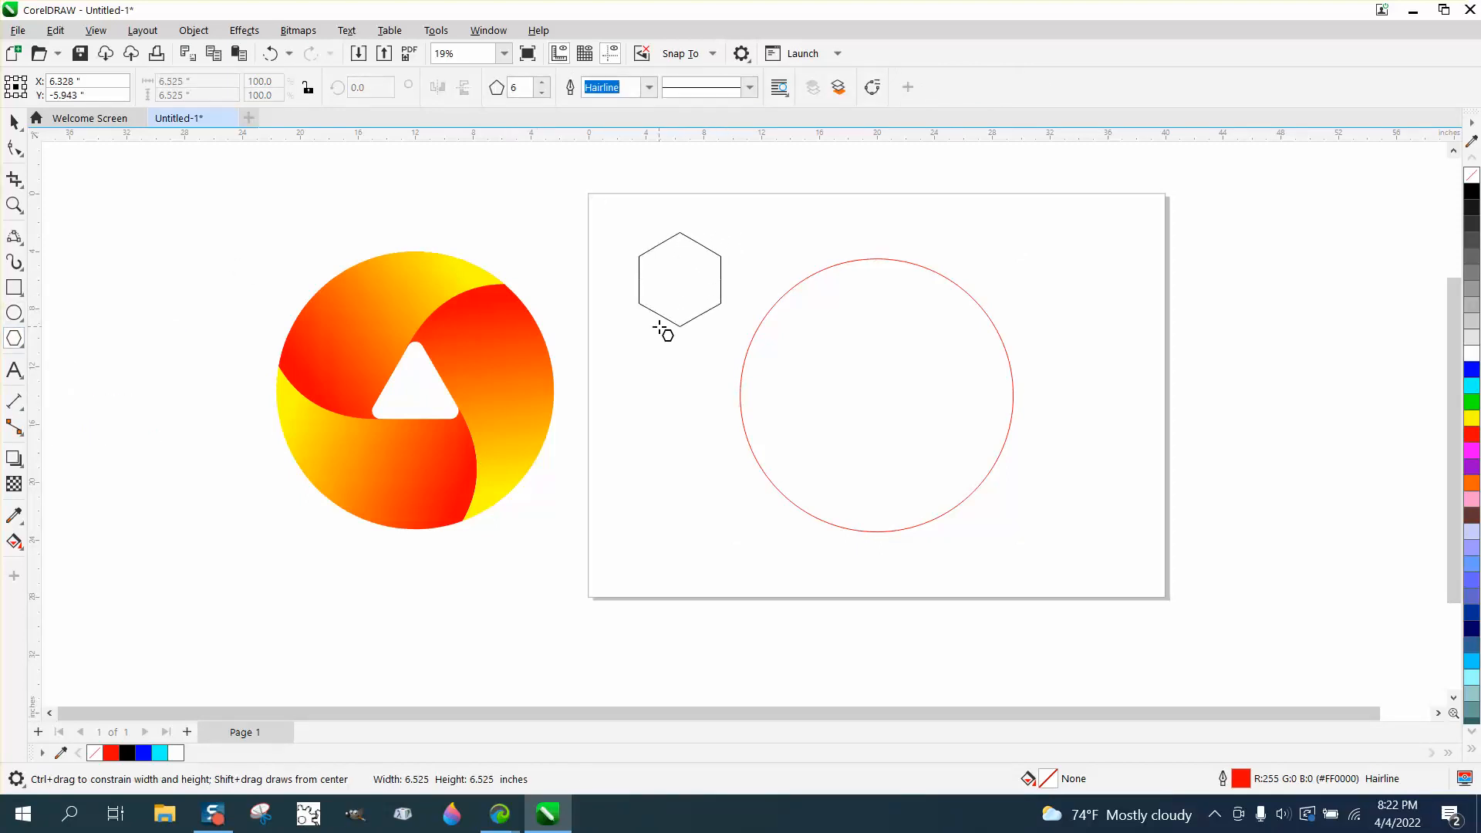
left_click(667, 288)
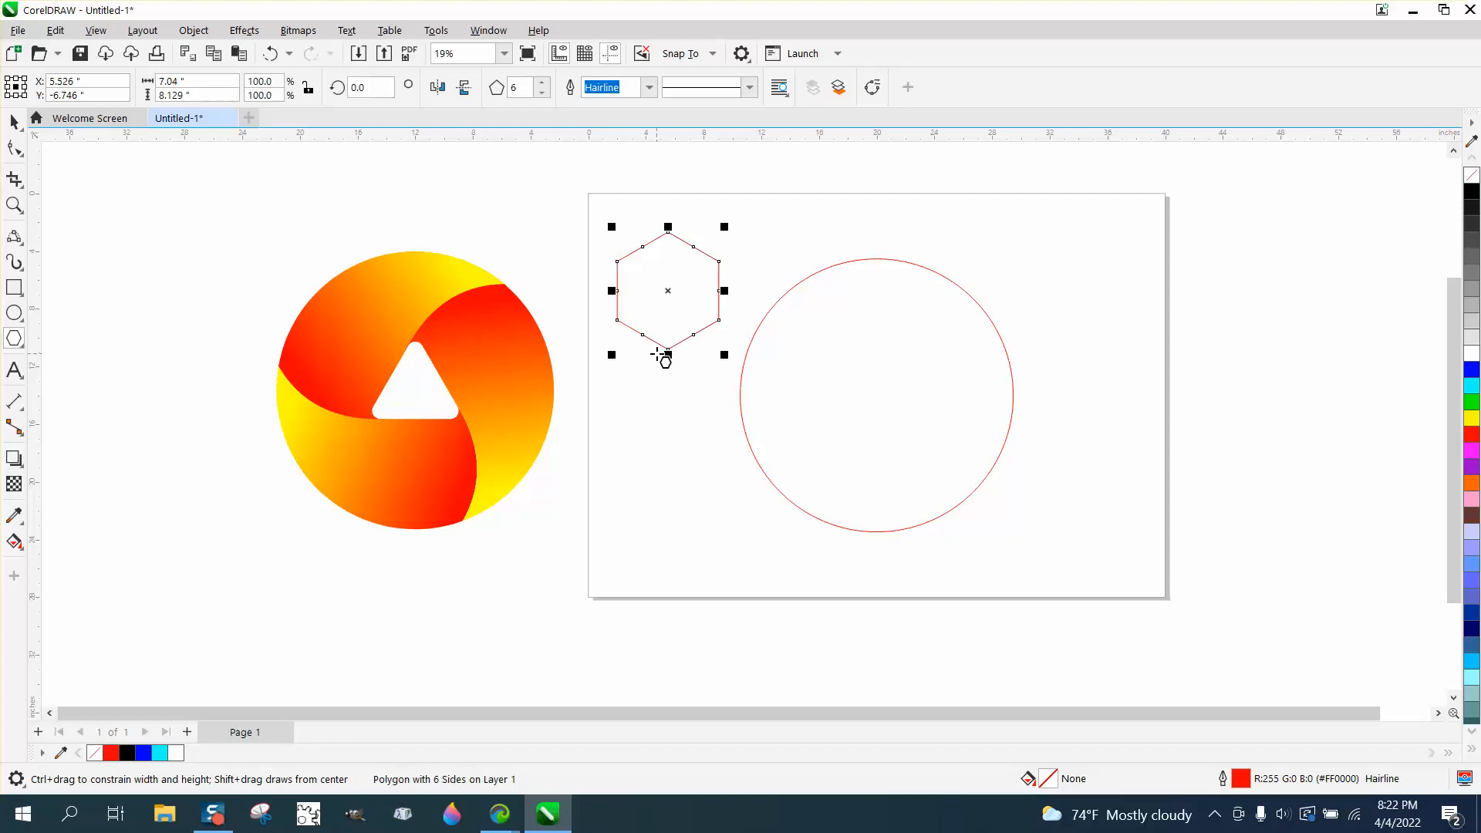
left_click(541, 91)
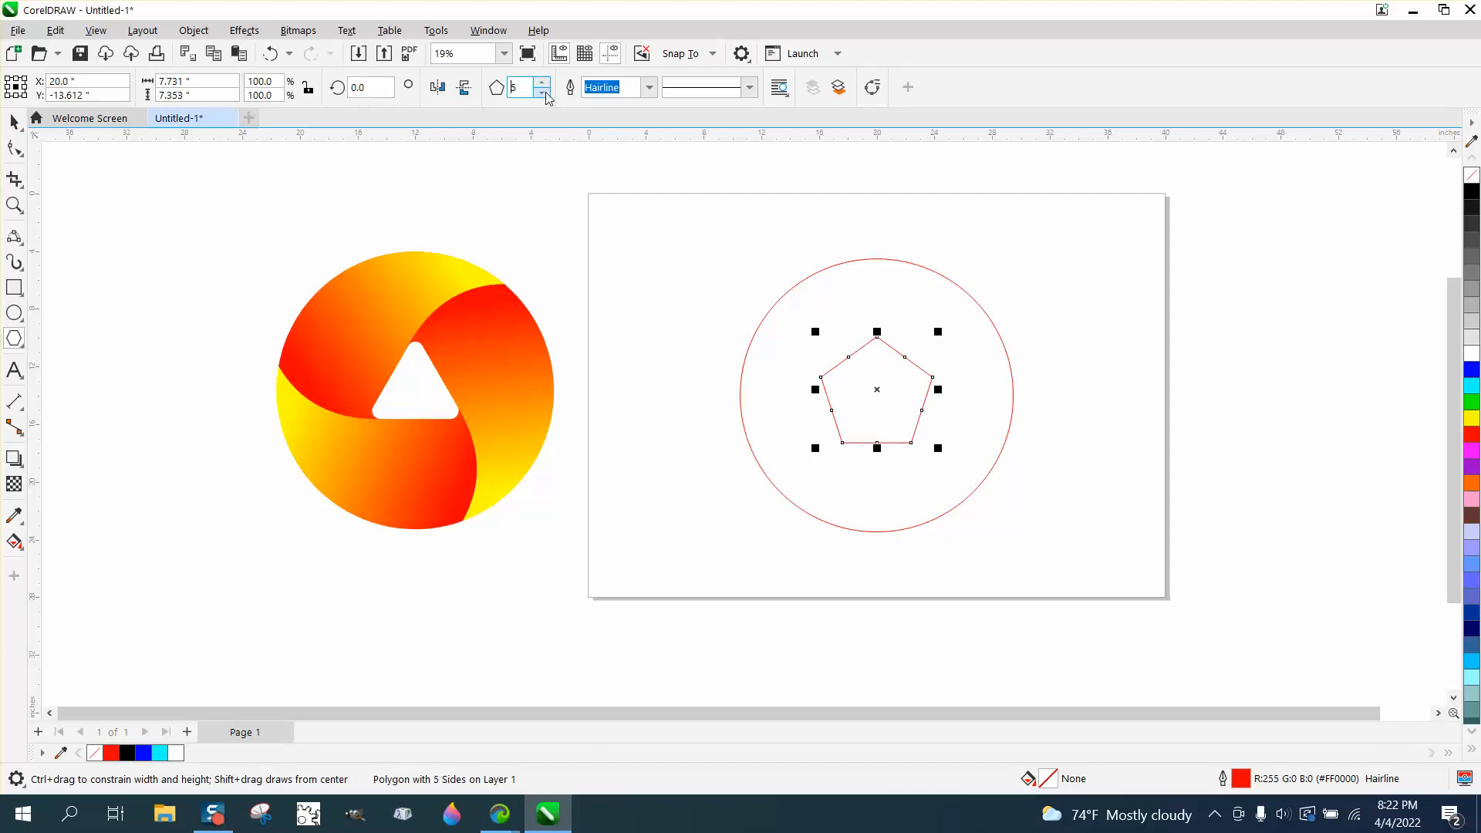
left_click(541, 93)
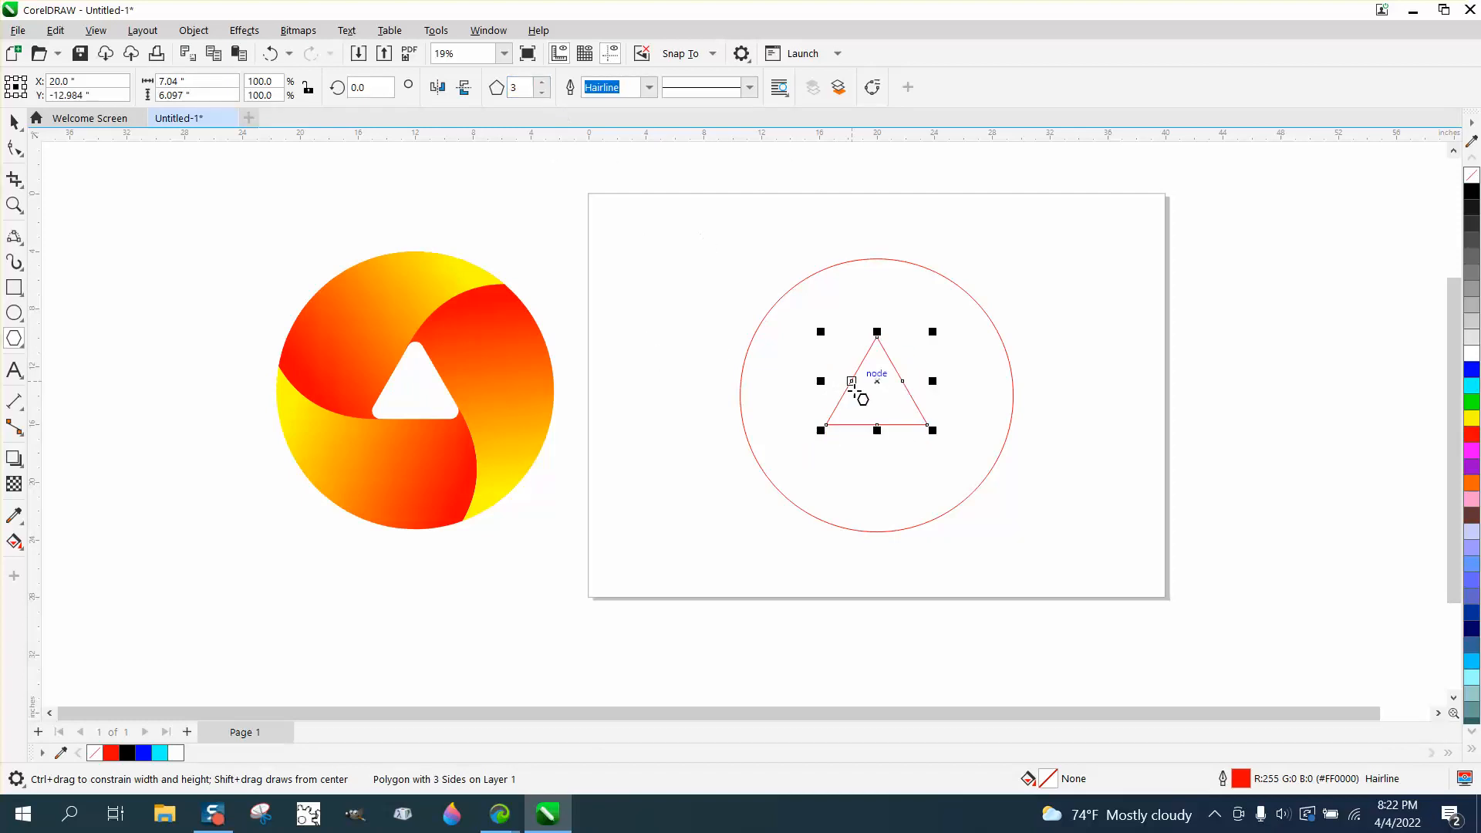
mouse_move(739, 292)
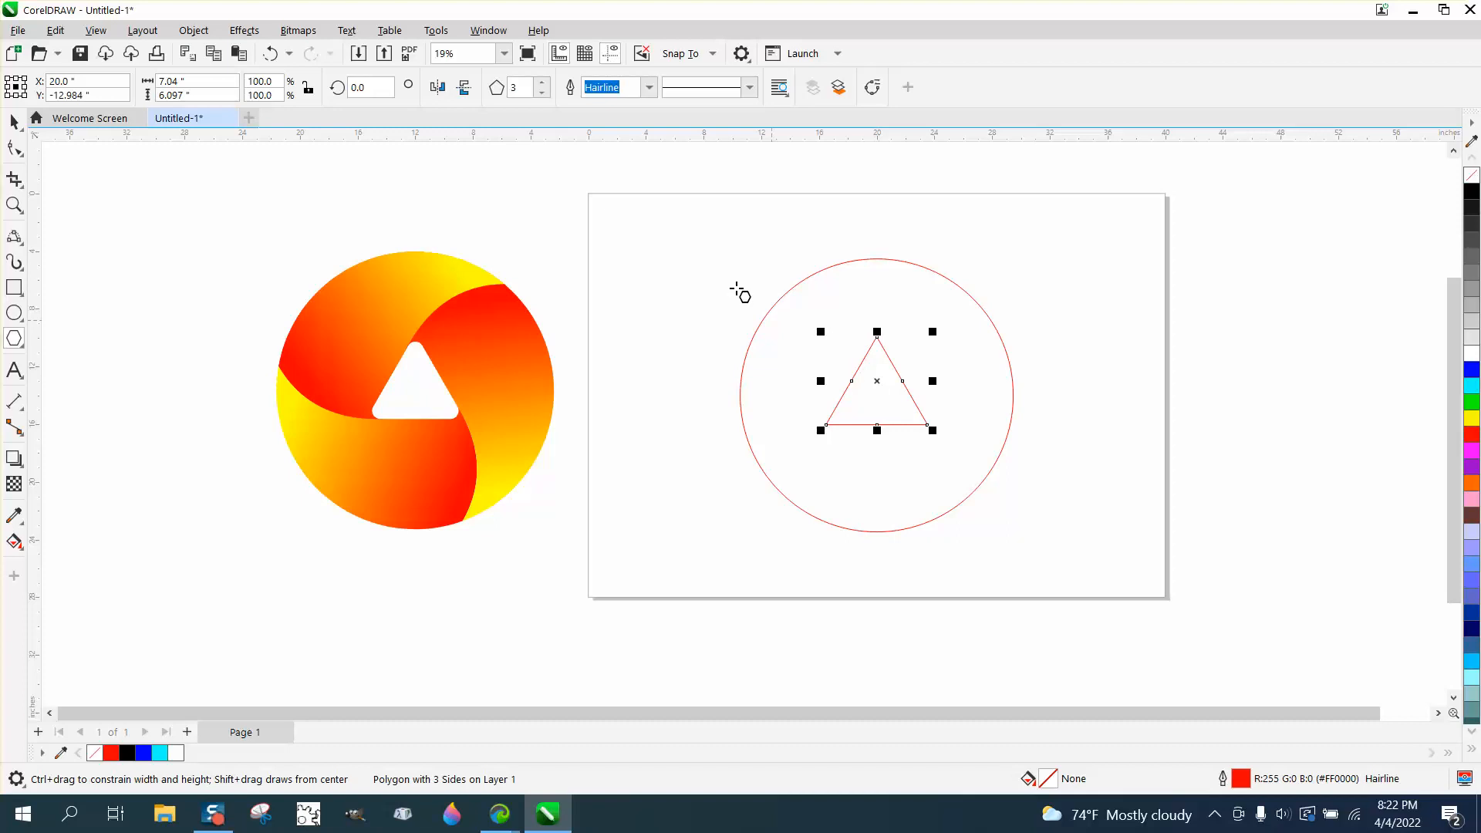
left_click(487, 29)
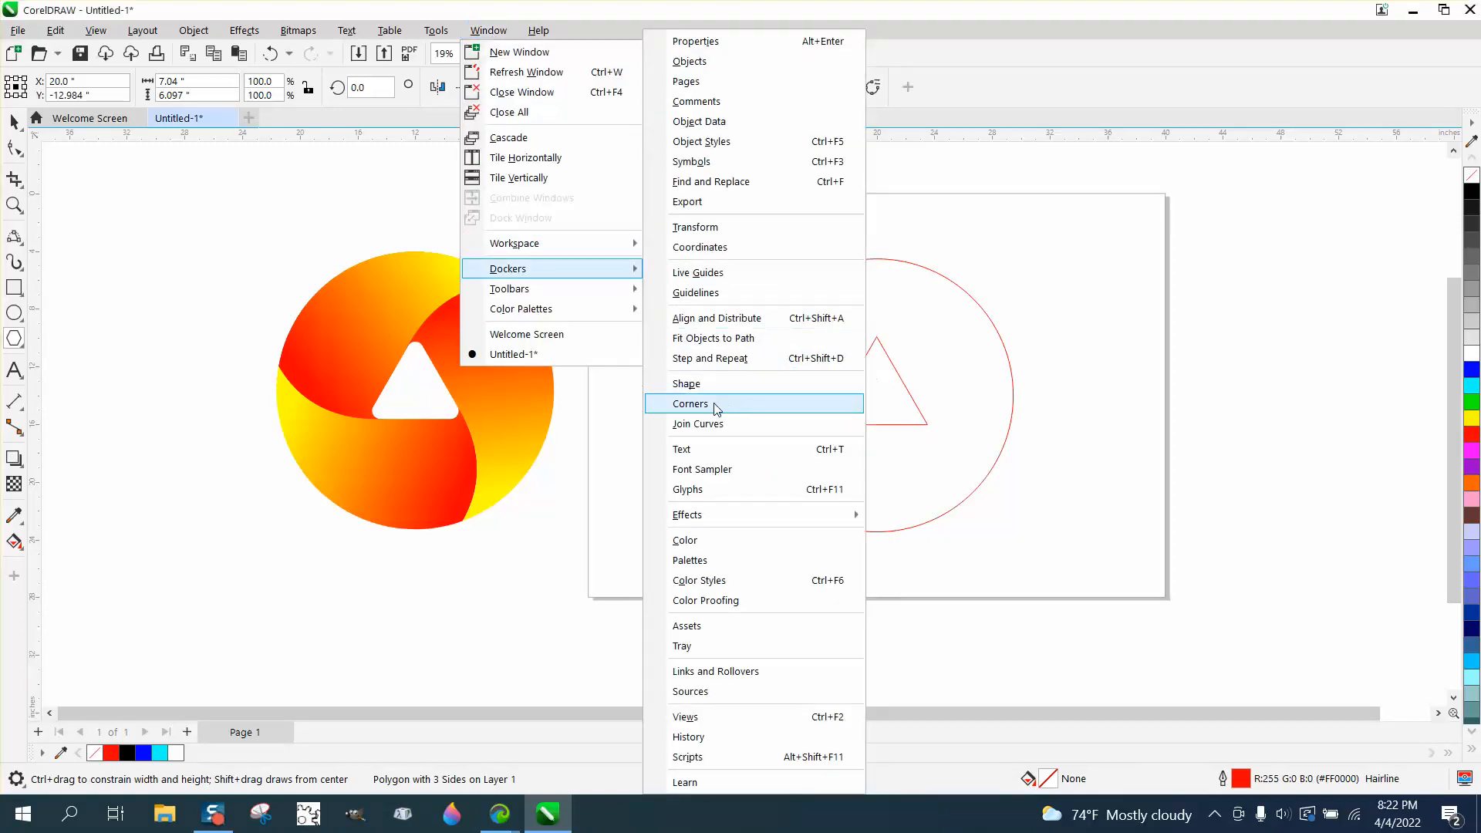
- Fillet the triangle's three corners with a 0.57-inch radius in the Corners docker
left_click(691, 403)
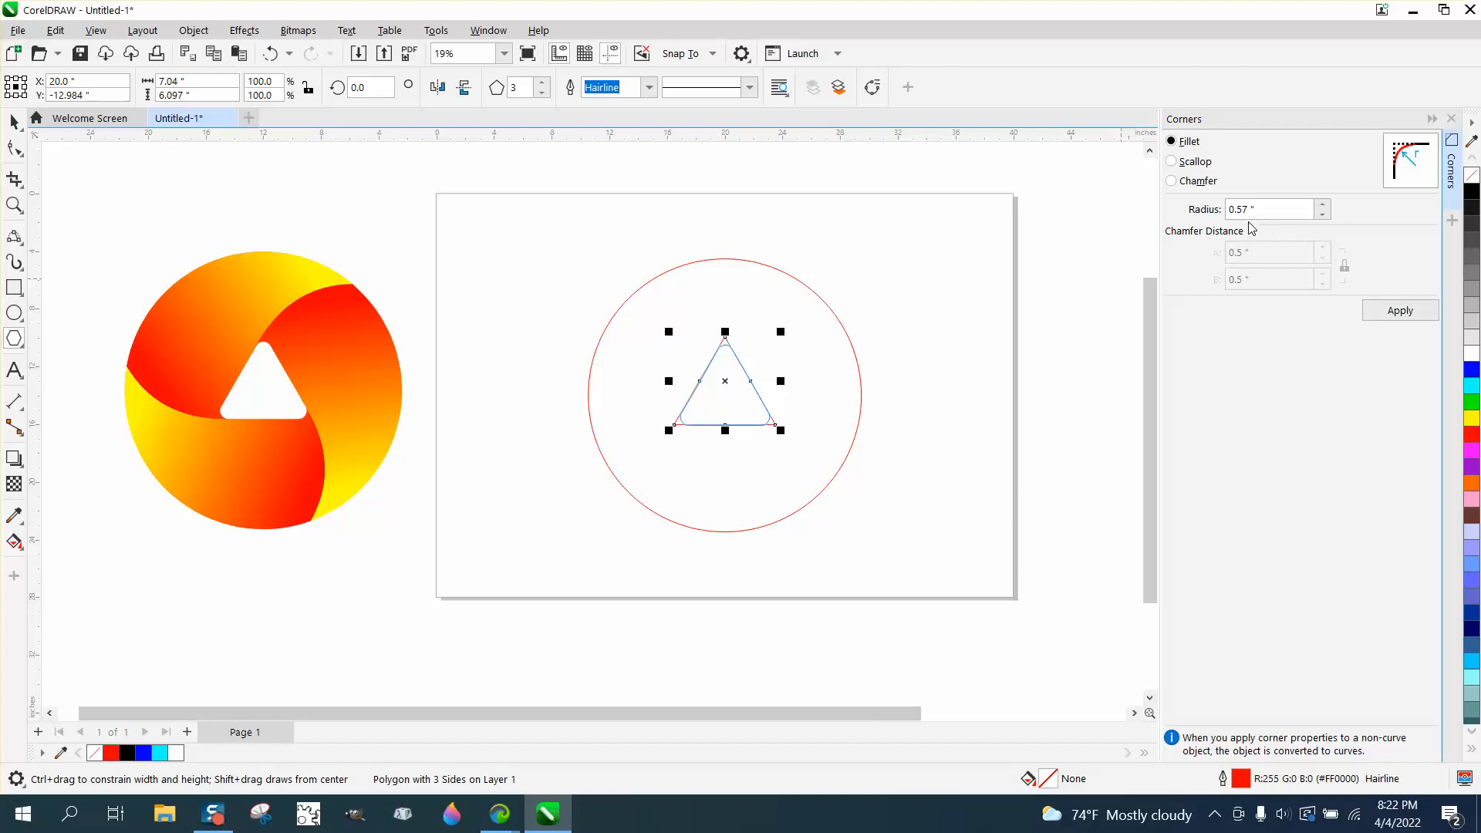
left_click(1399, 310)
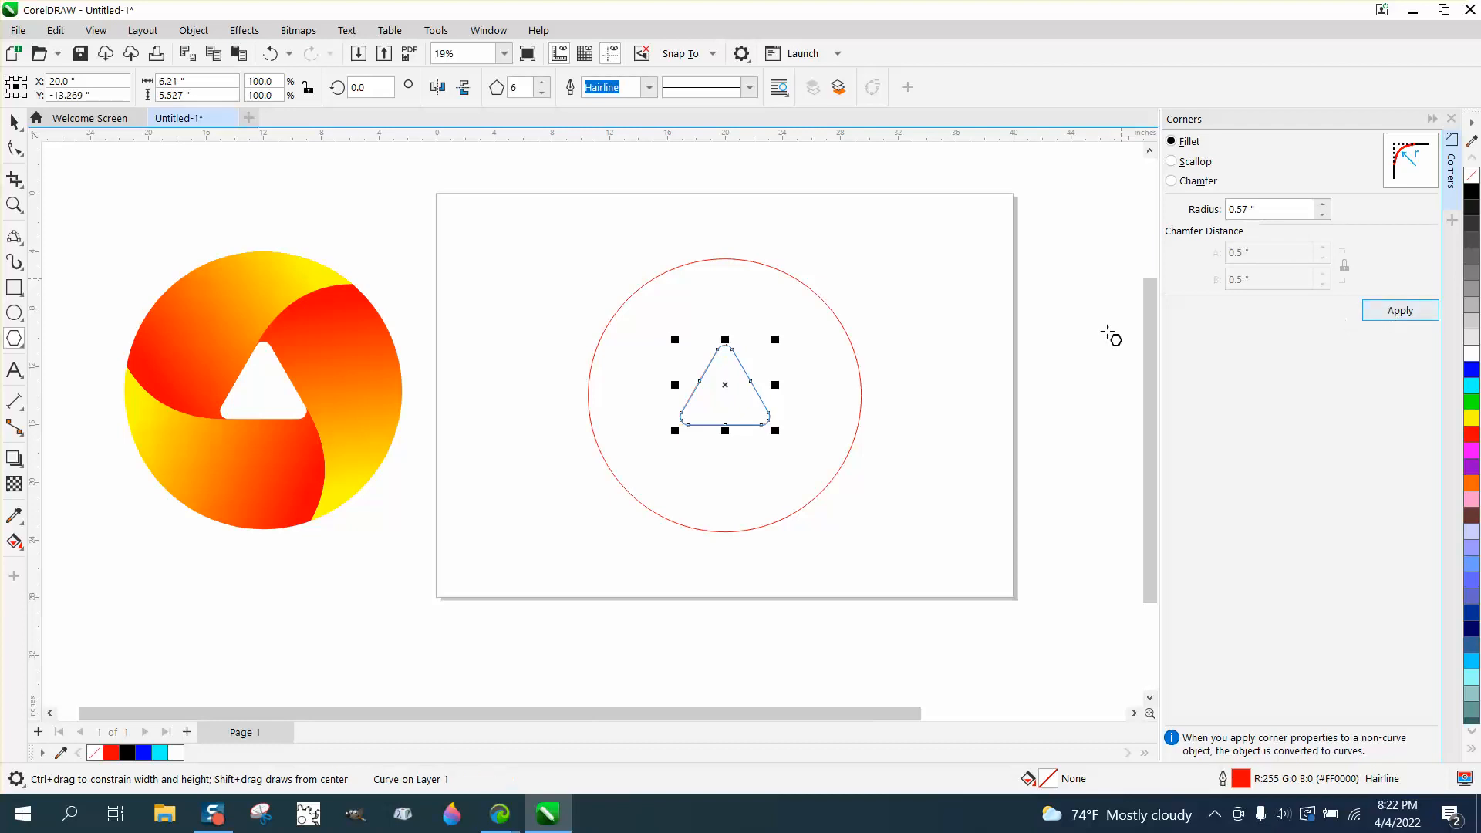
left_click(15, 205)
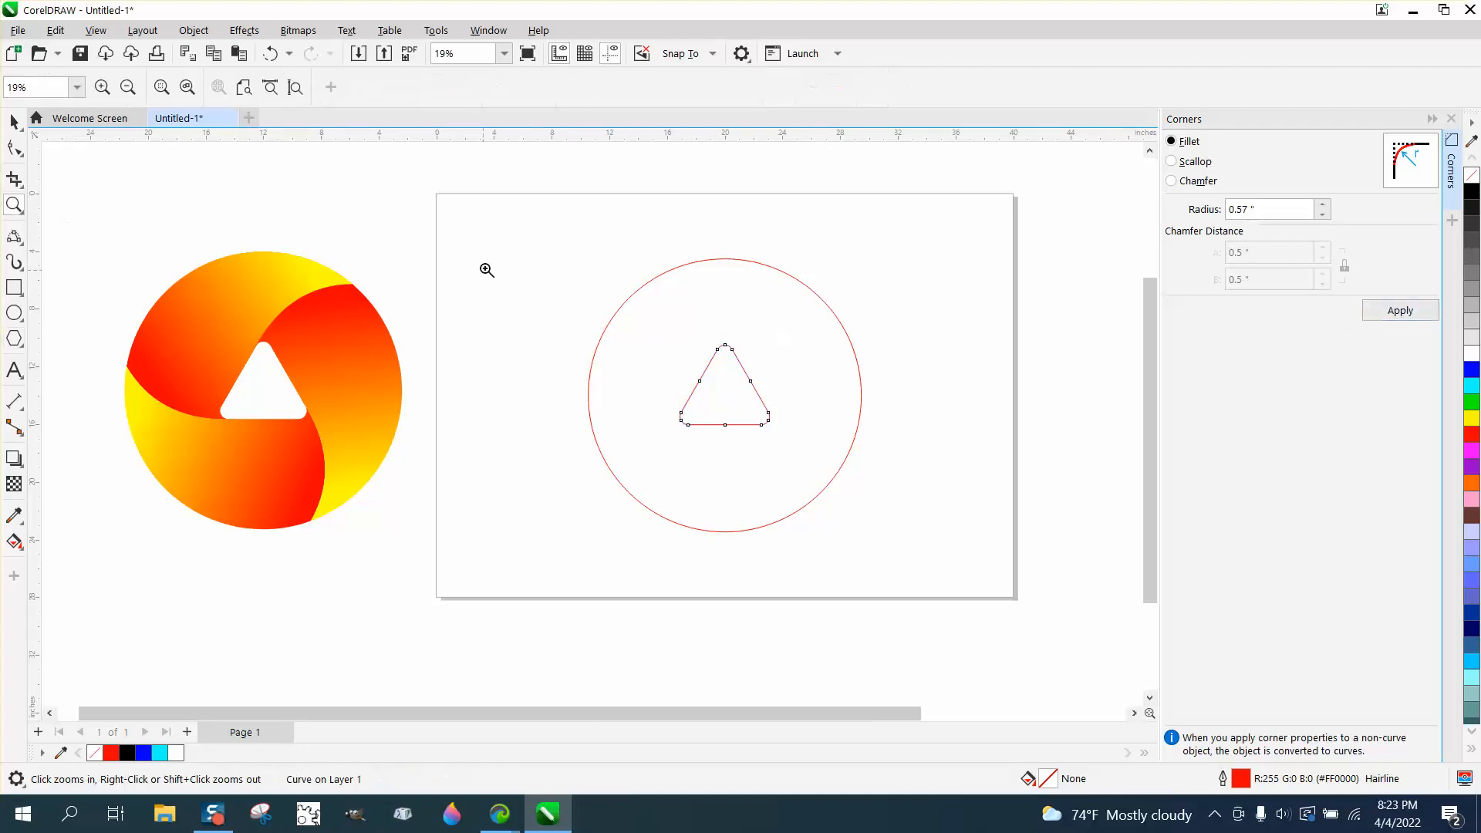
- Draw a 3-point curve from the triangle's top corner out to the circle's edge
left_click(485, 270)
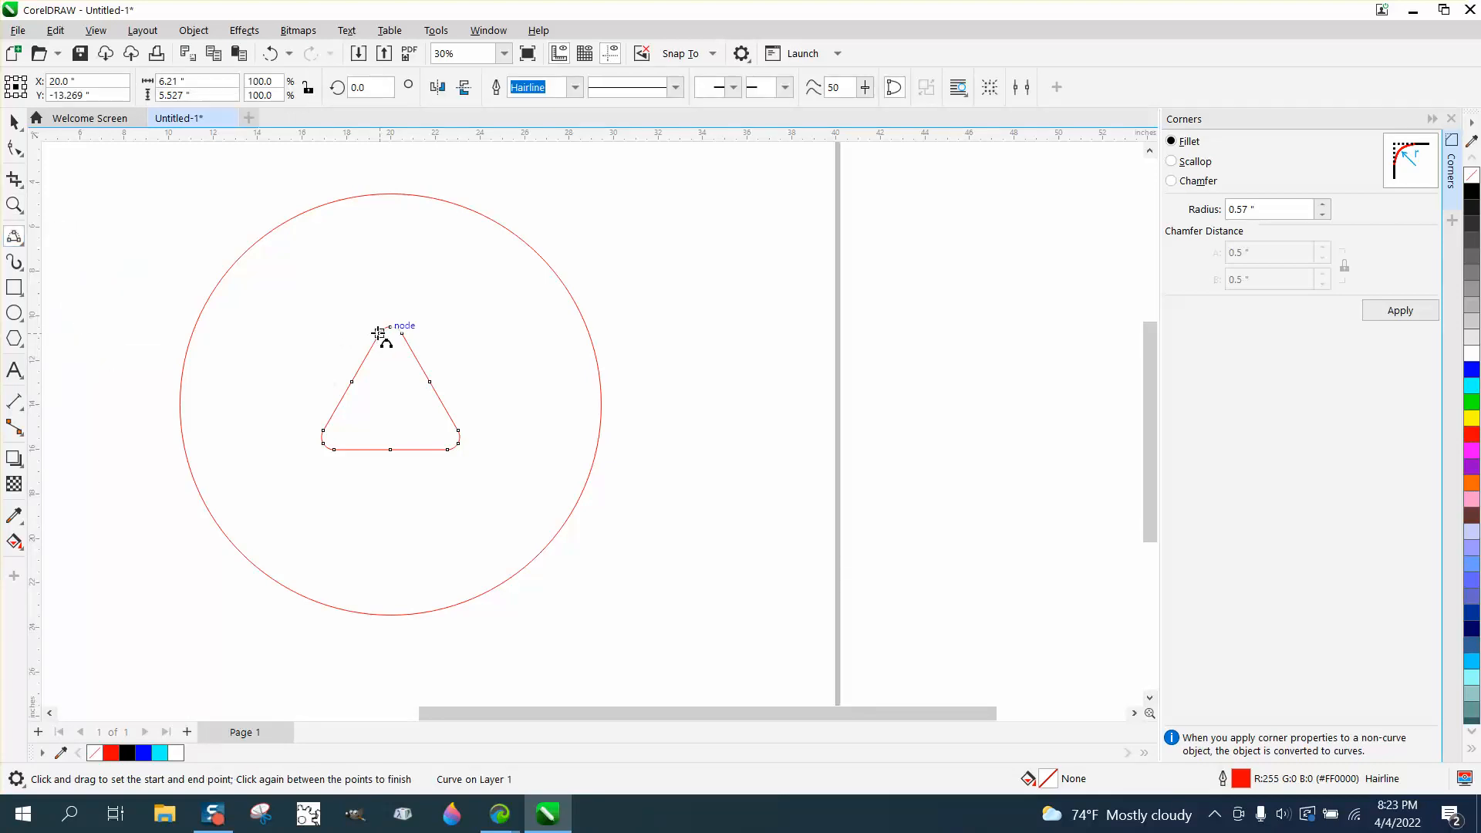
left_click_drag(378, 333, 557, 279)
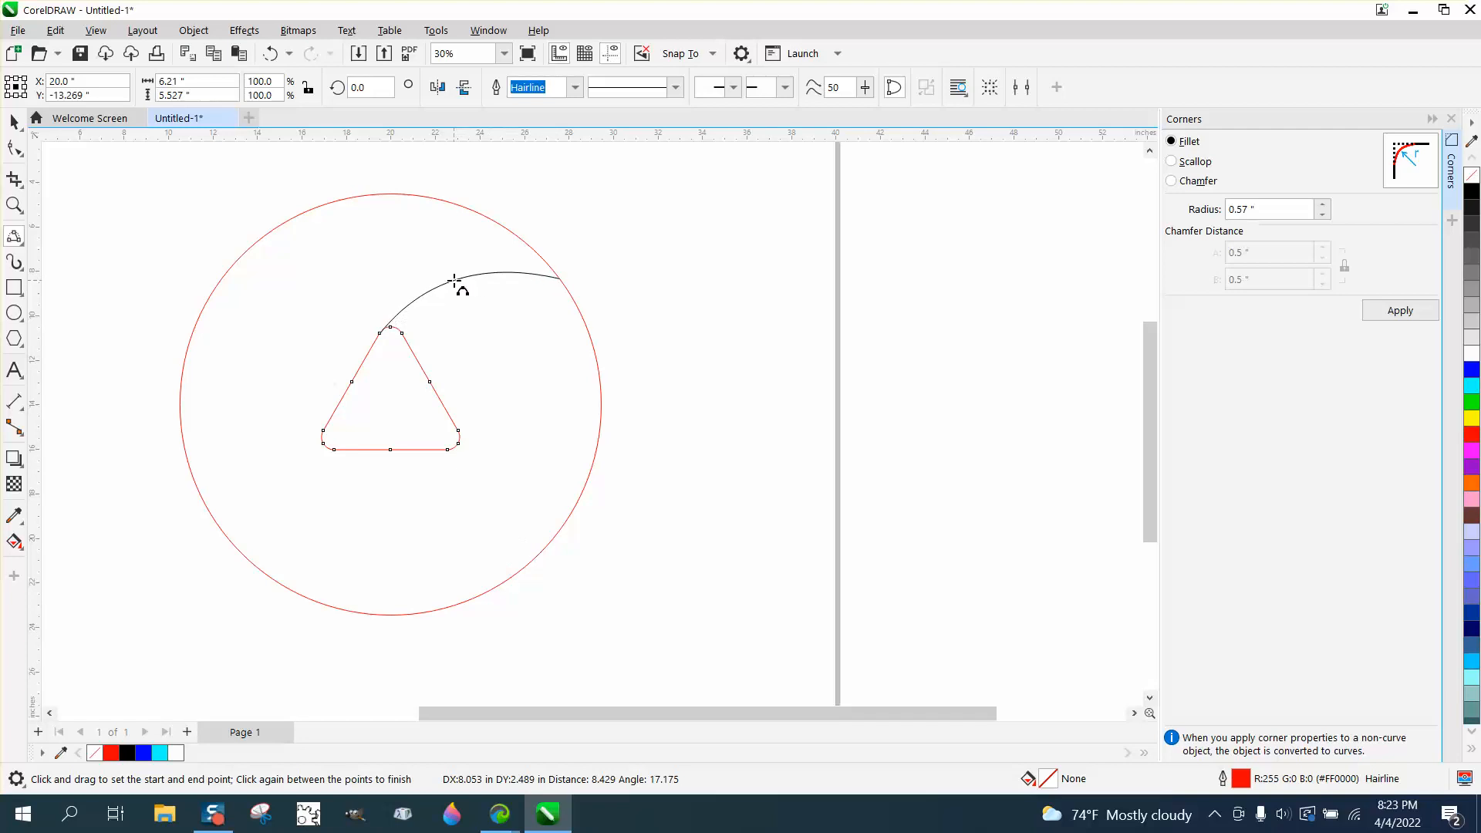
left_click(14, 205)
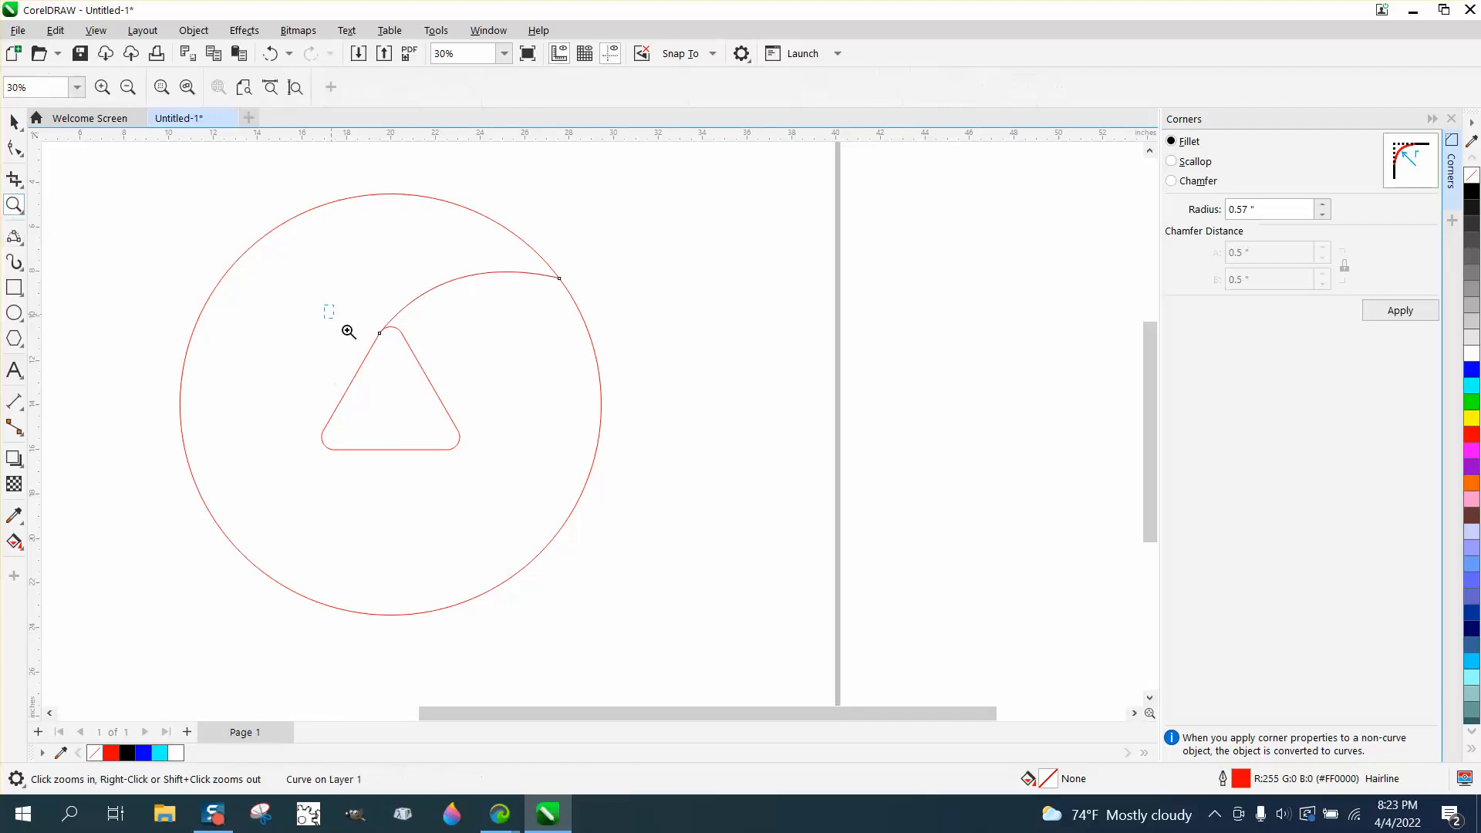
left_click(347, 333)
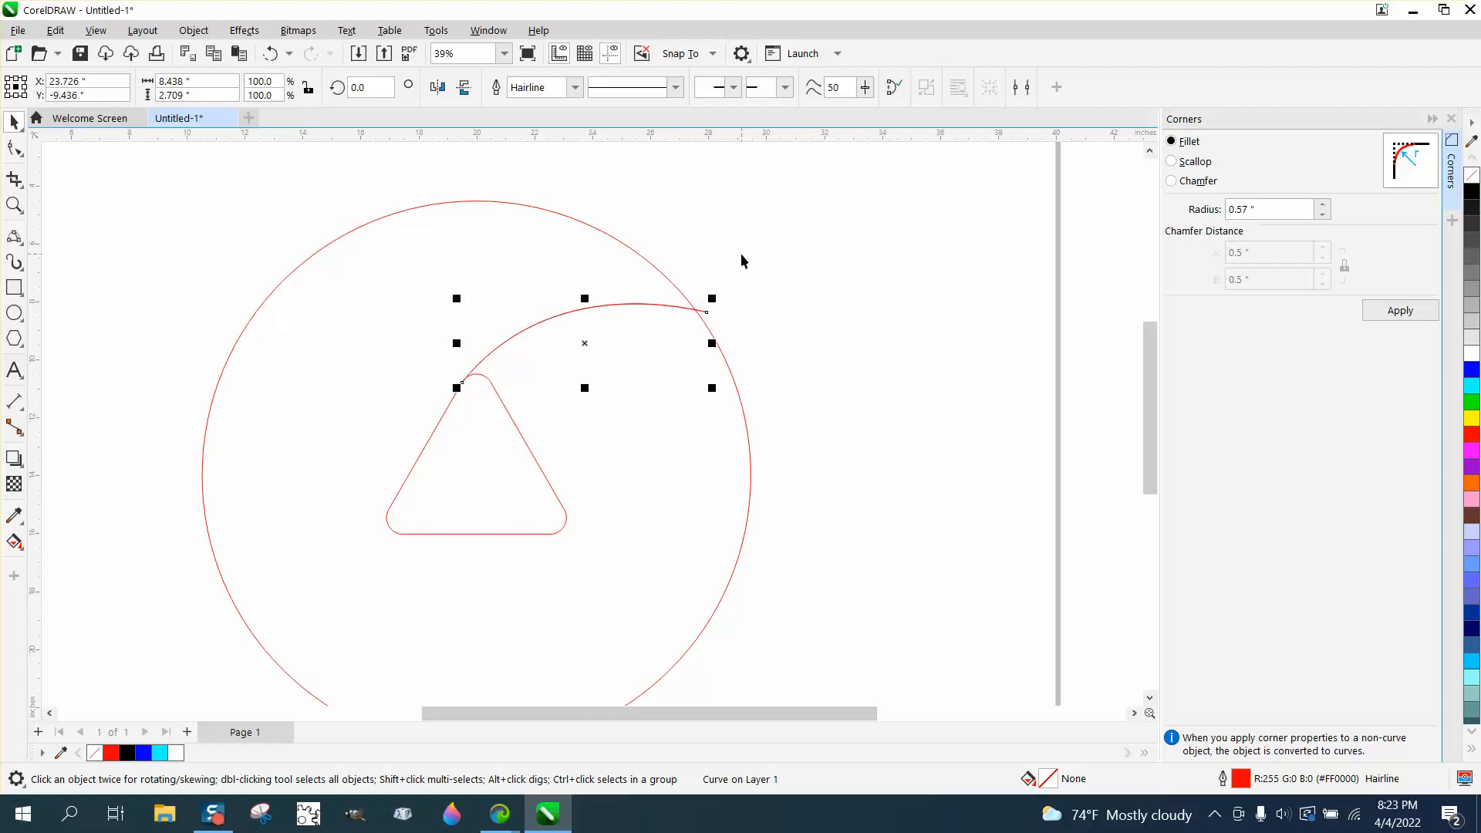
- Rotate-duplicate the curve by 120° about the triangle centre for three evenly spaced arcs
left_click(583, 343)
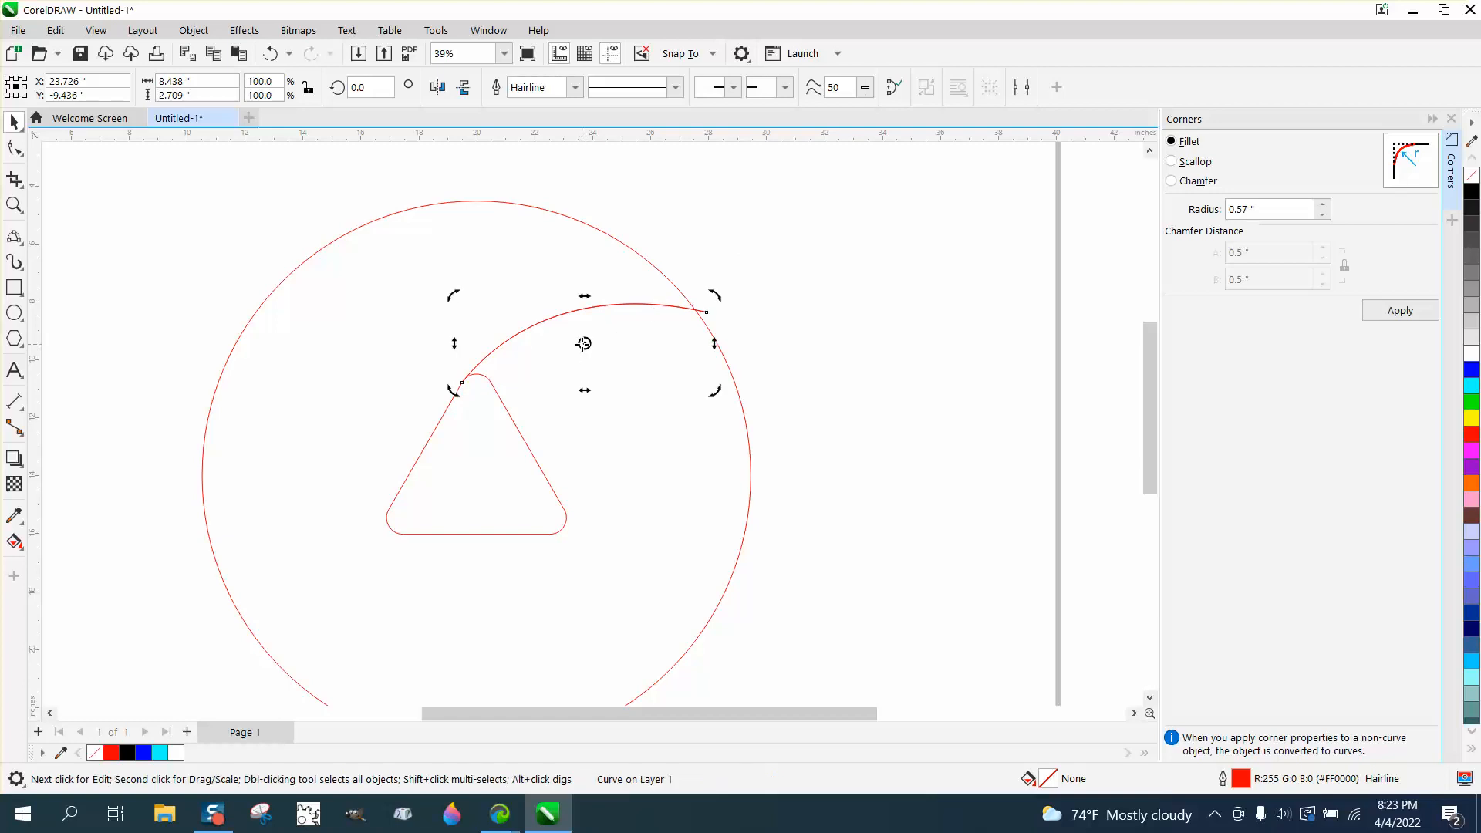
mouse_move(534, 411)
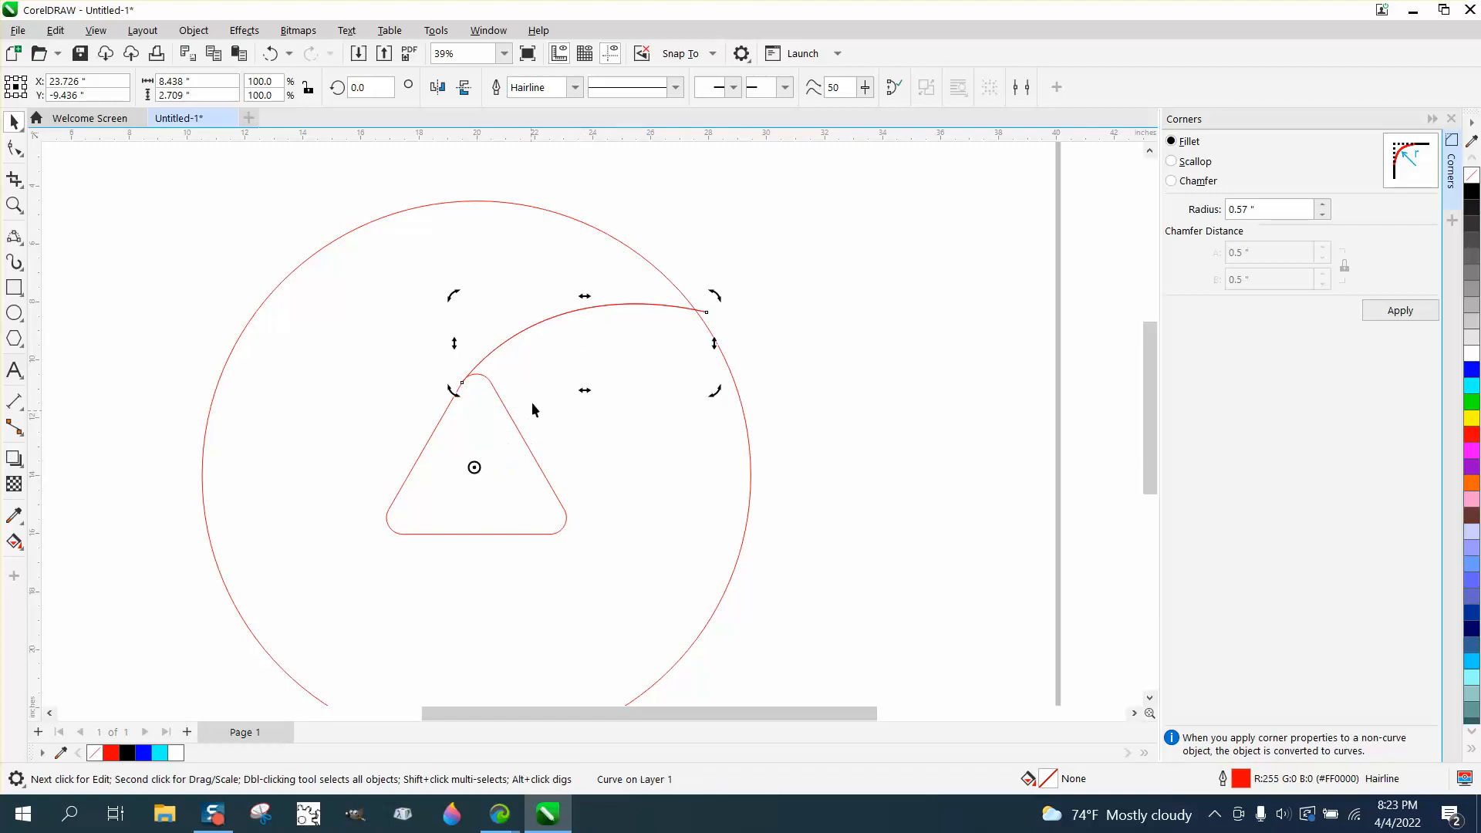
triple_click(369, 86)
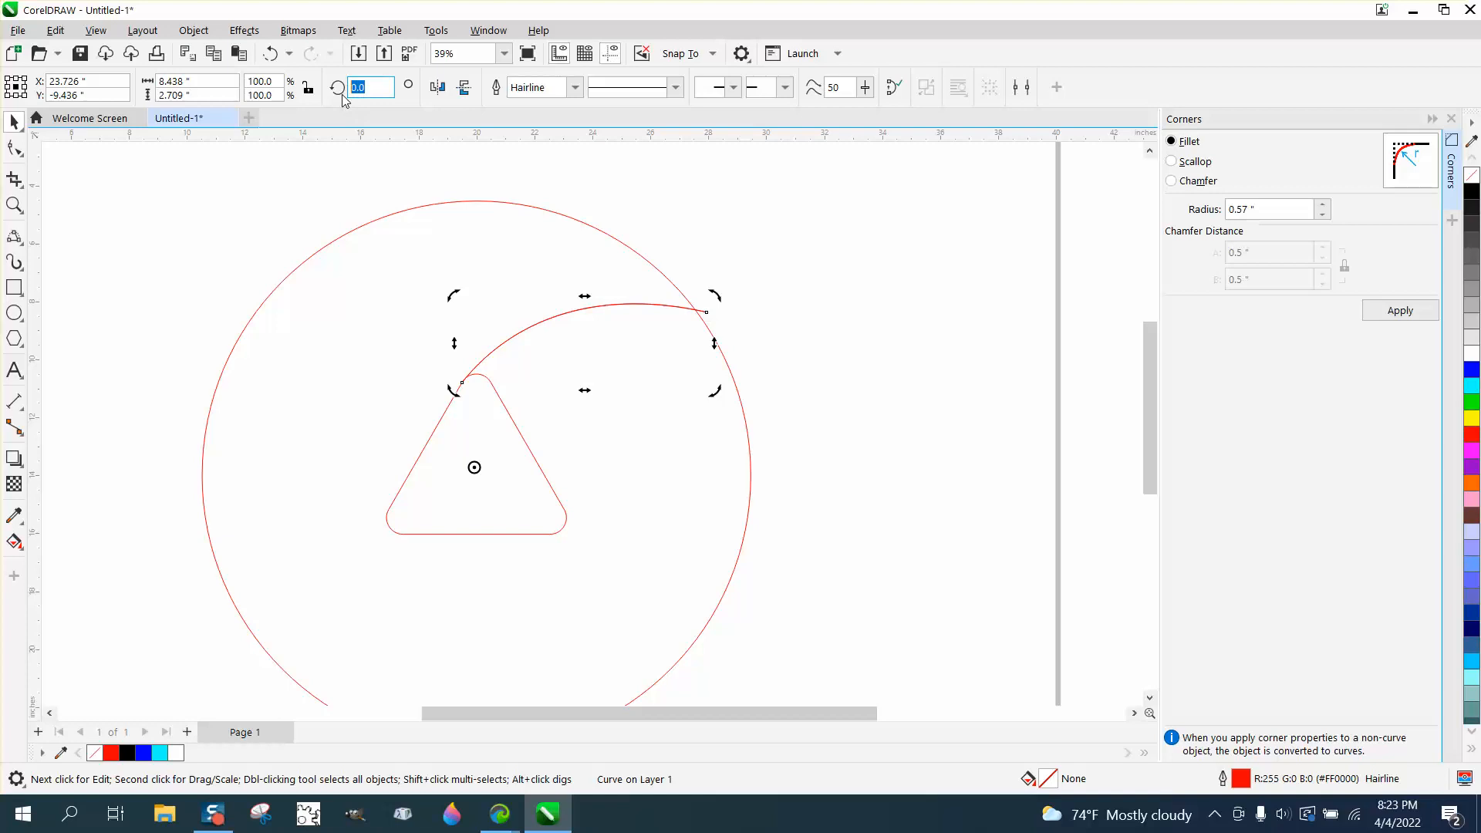
type("120.0")
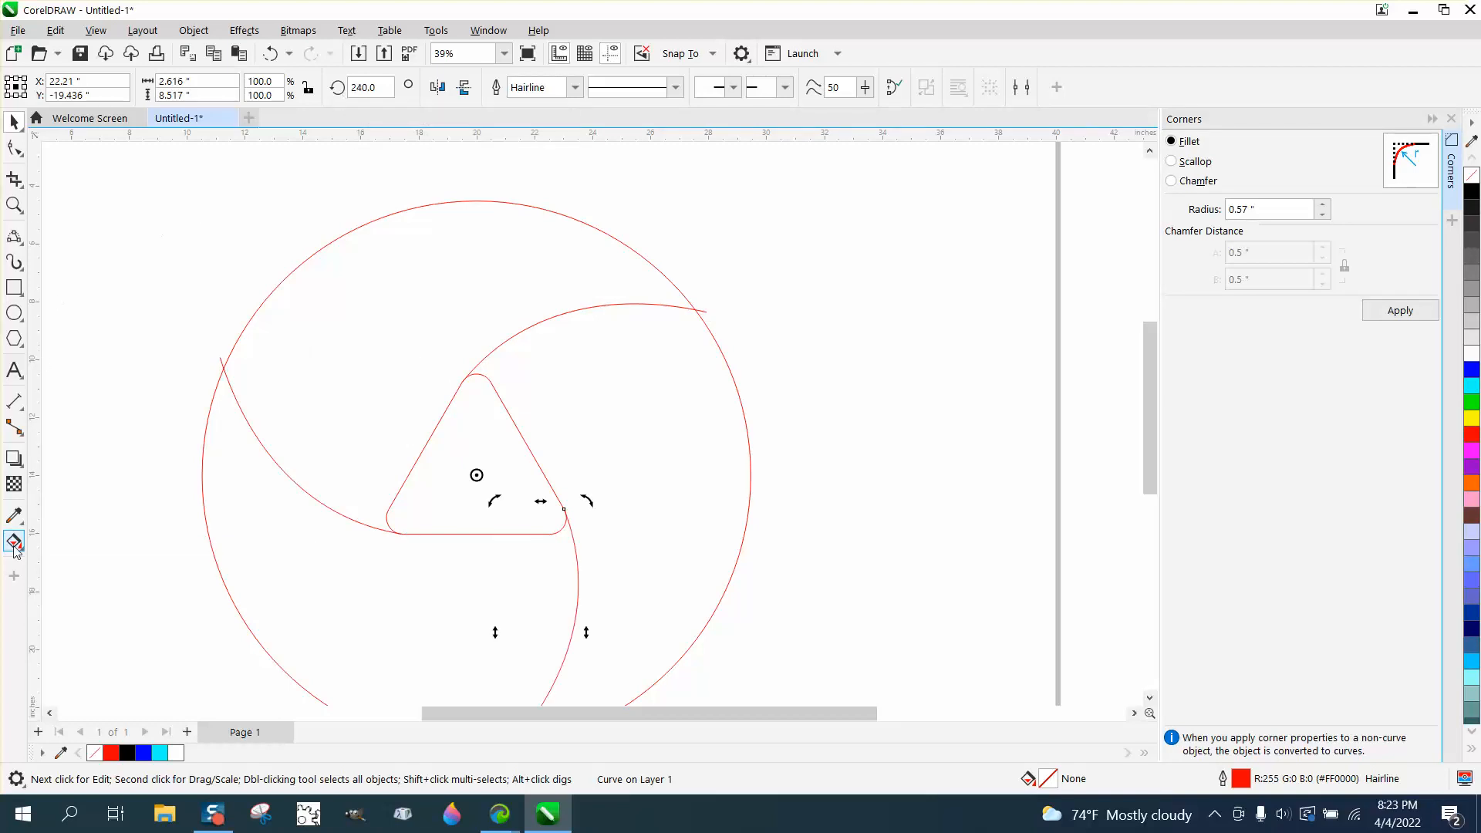
- Fill the top blade region with a red-to-yellow fountain gradient
left_click(14, 543)
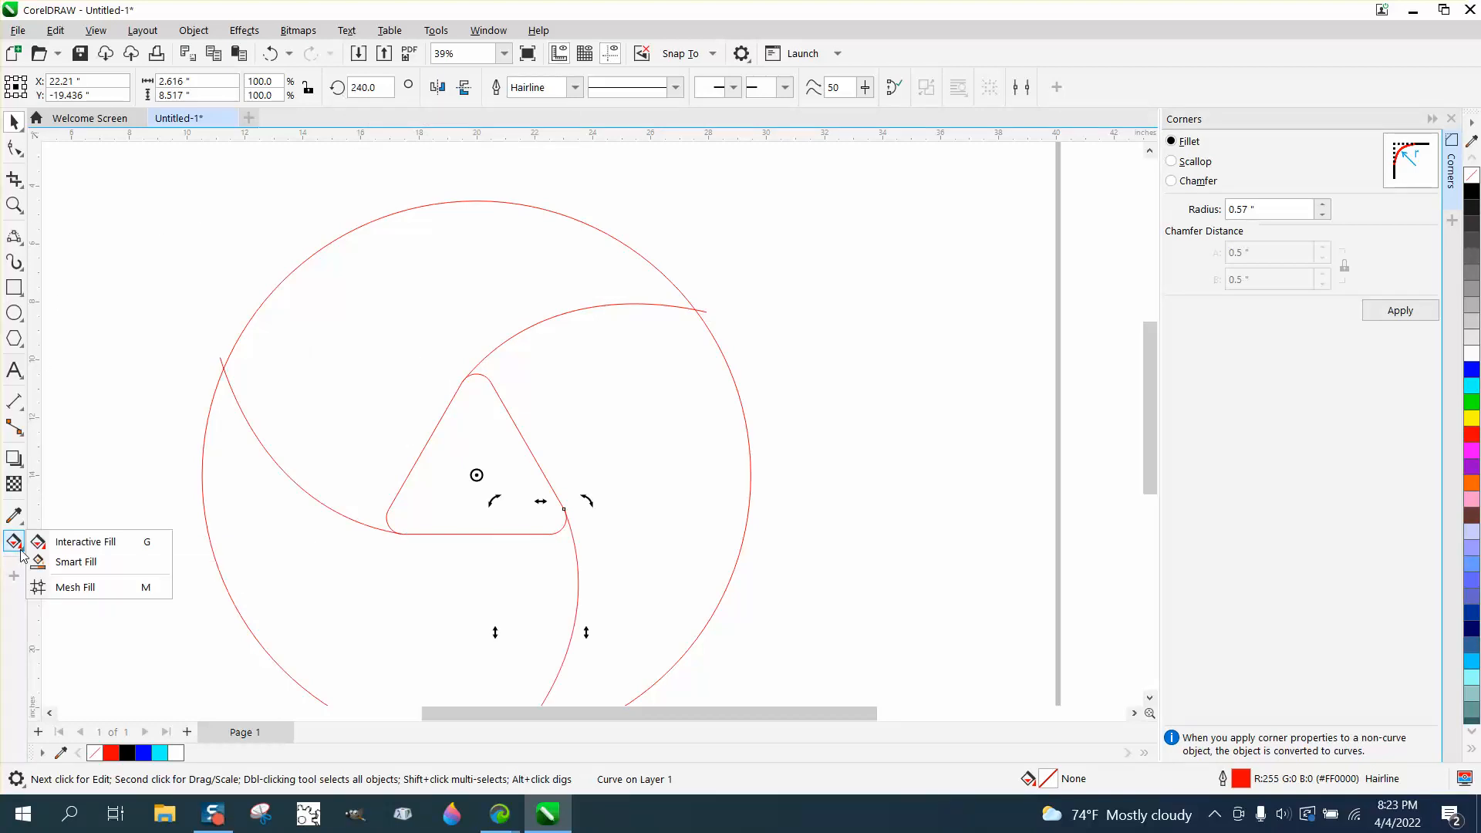
left_click(76, 561)
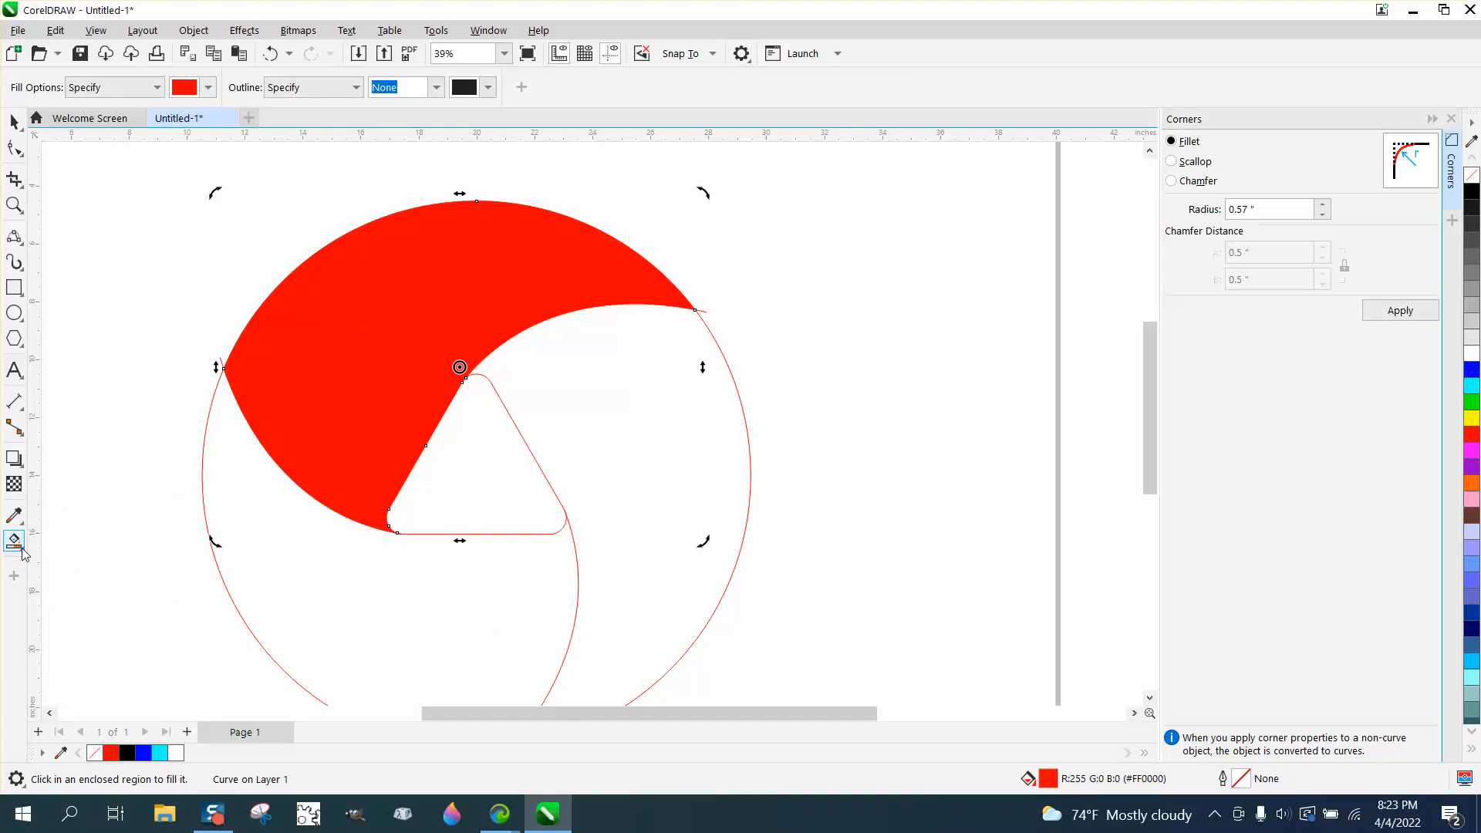
left_click(14, 540)
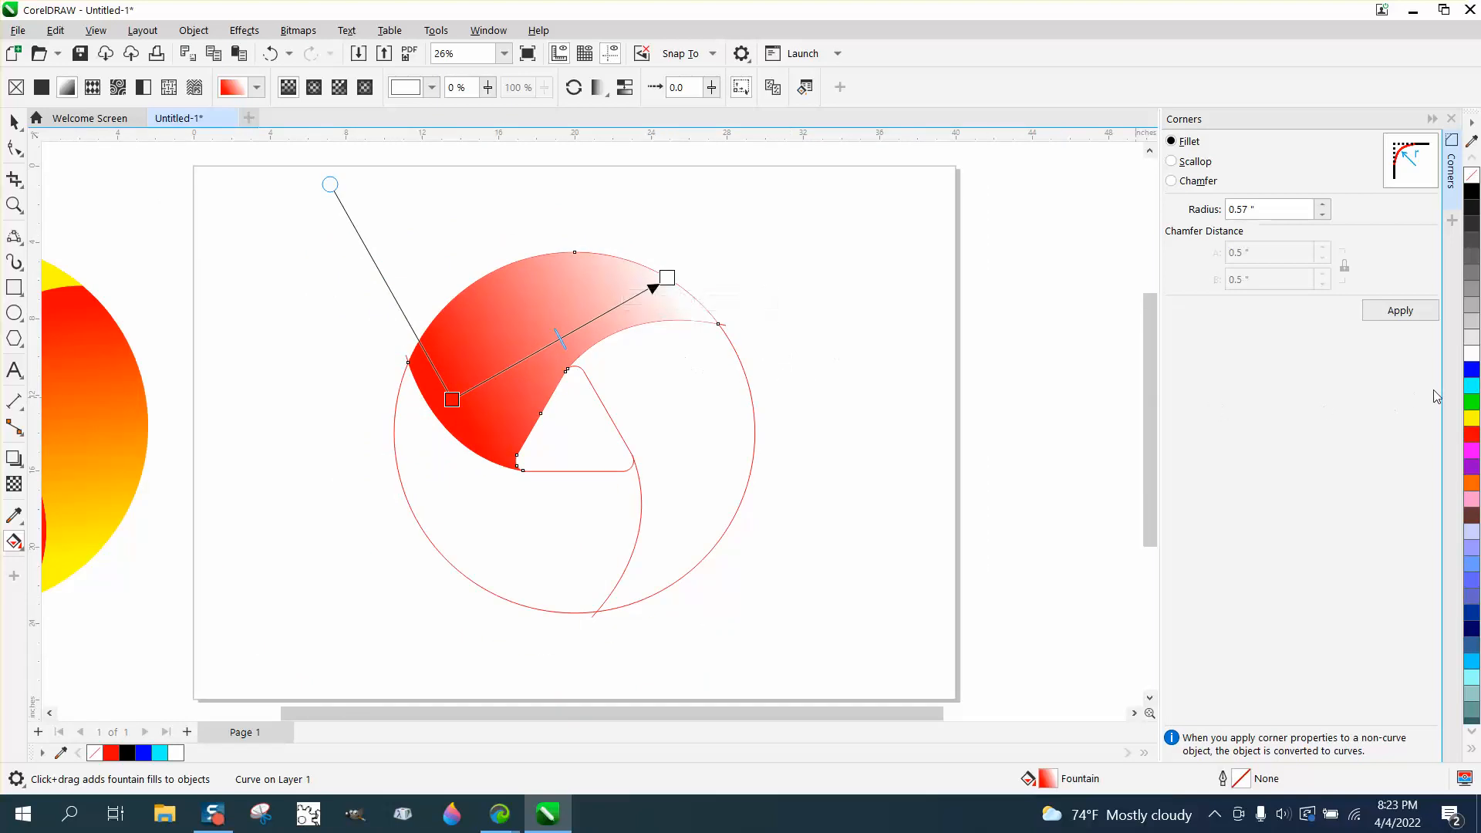
mouse_move(1470, 418)
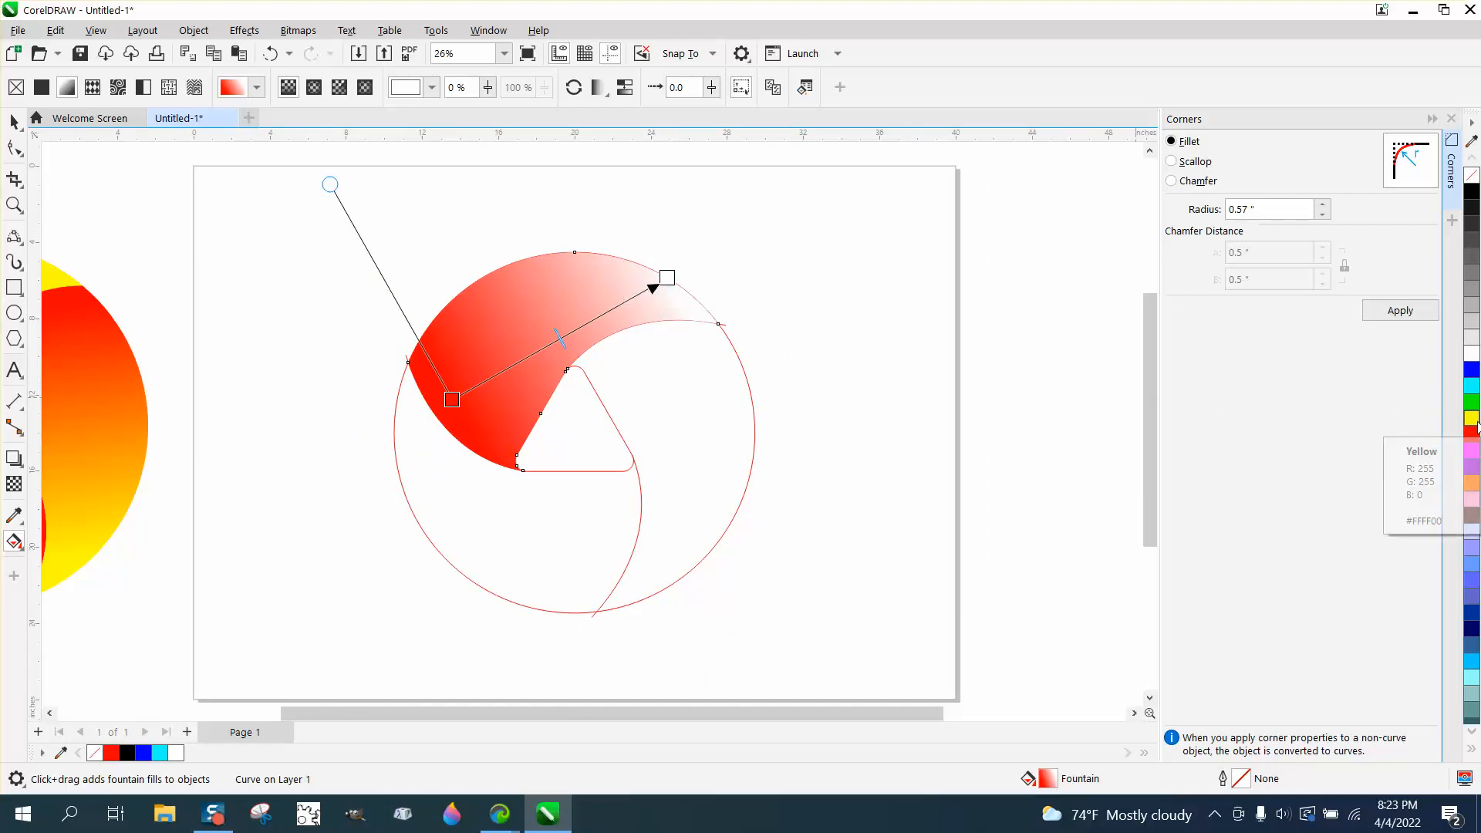
mouse_move(690, 286)
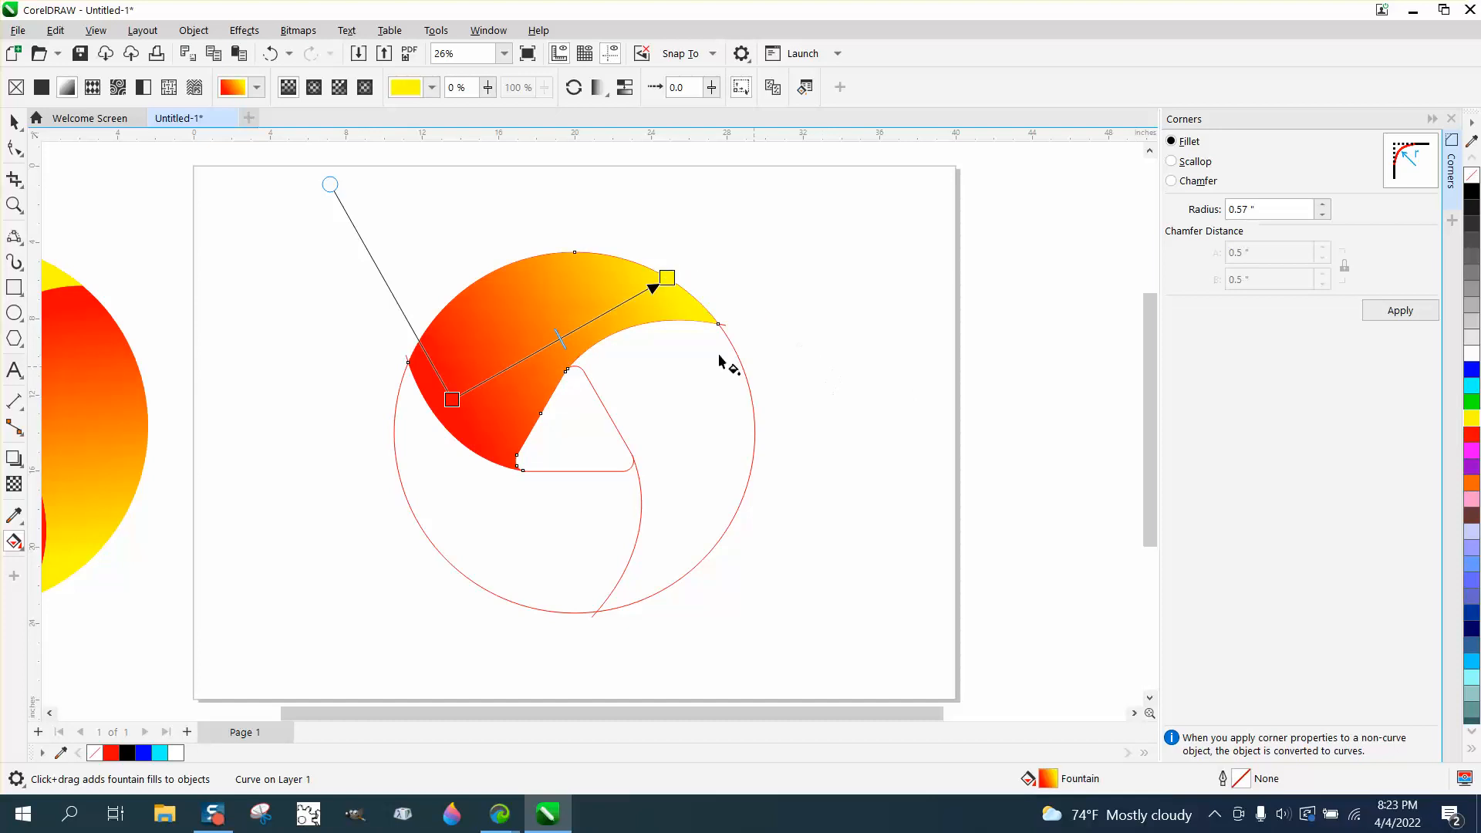
mouse_move(557, 338)
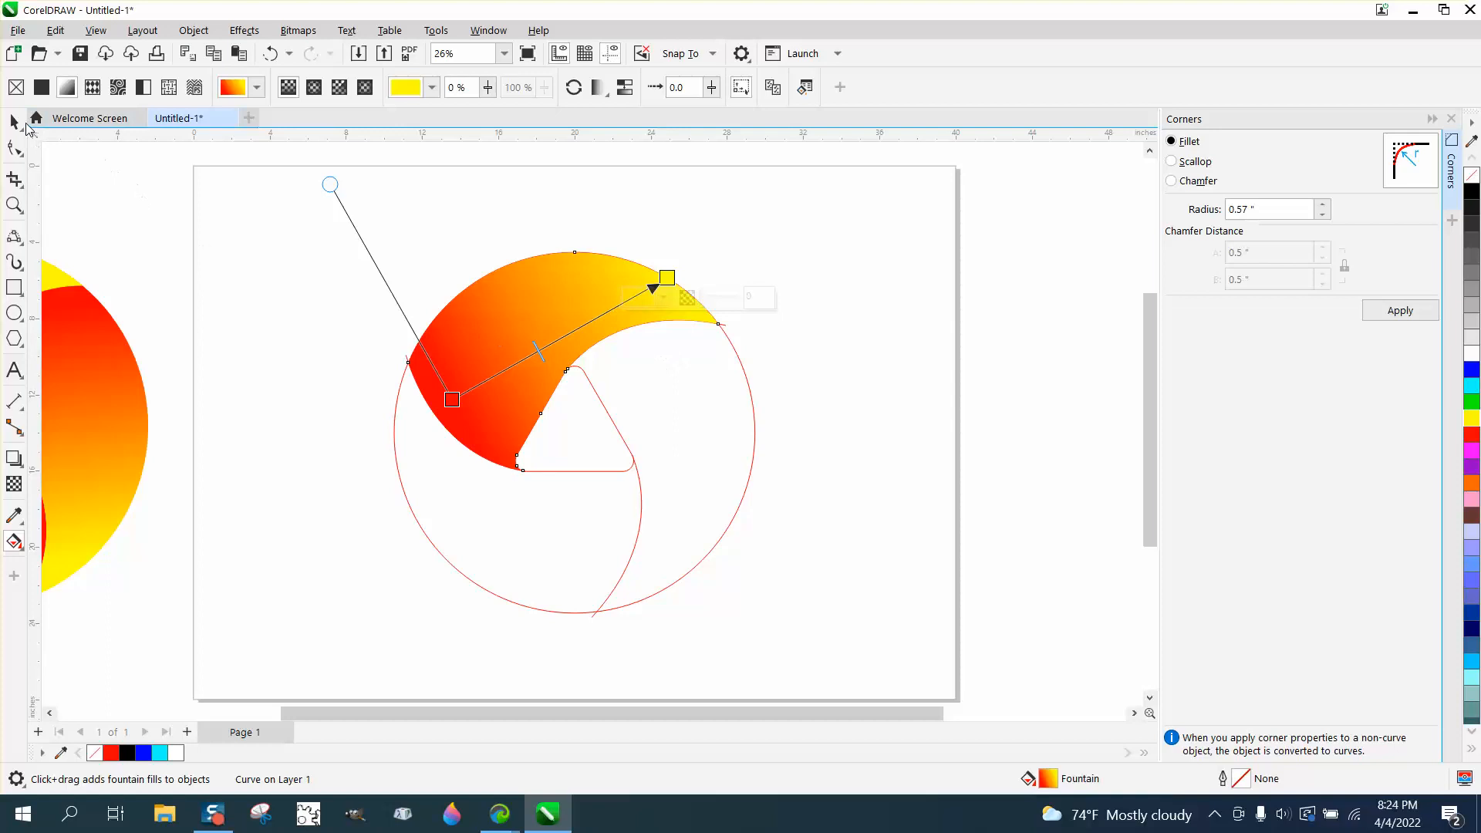
left_click(14, 124)
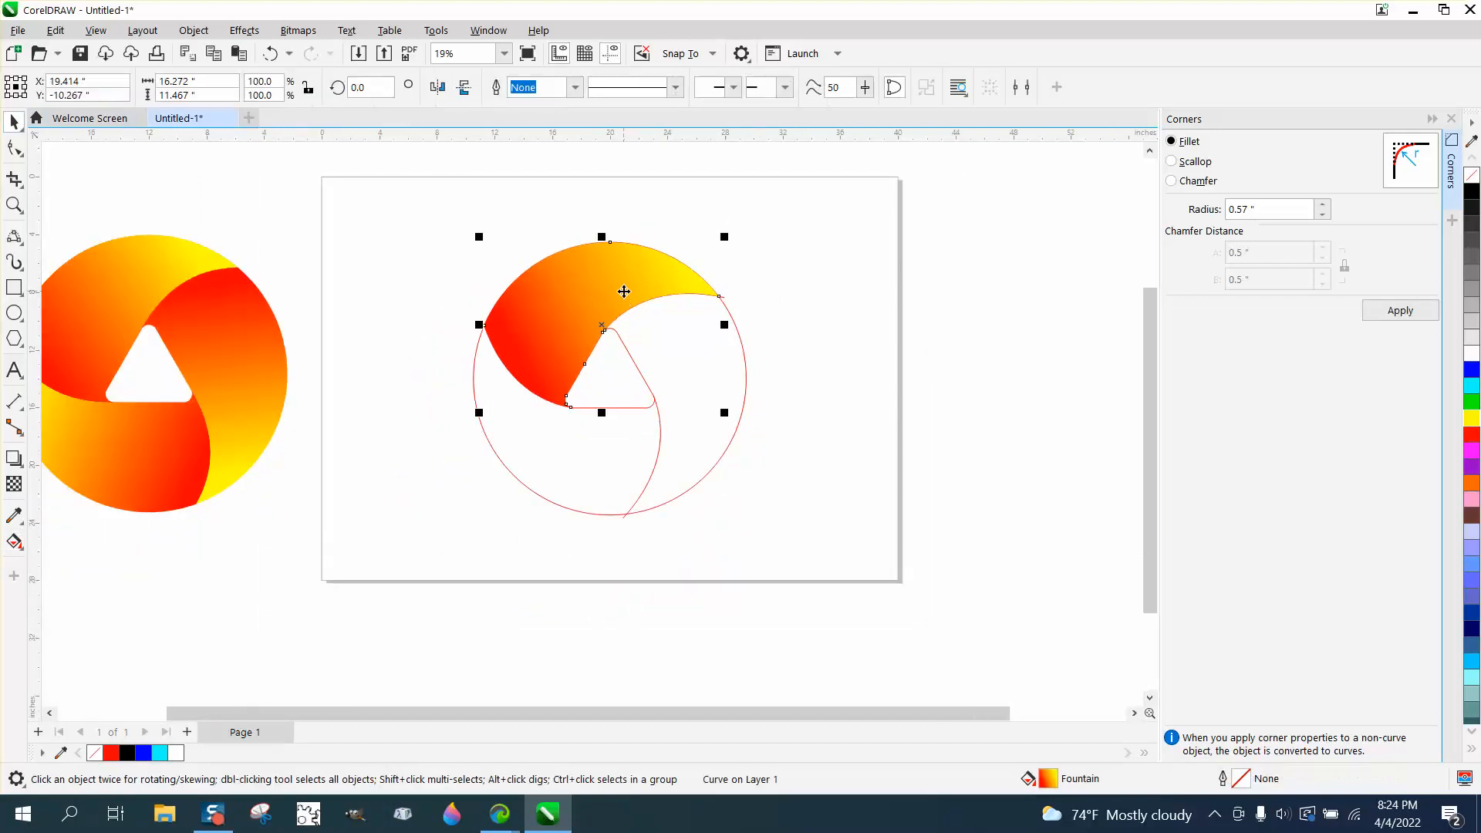
mouse_move(600, 327)
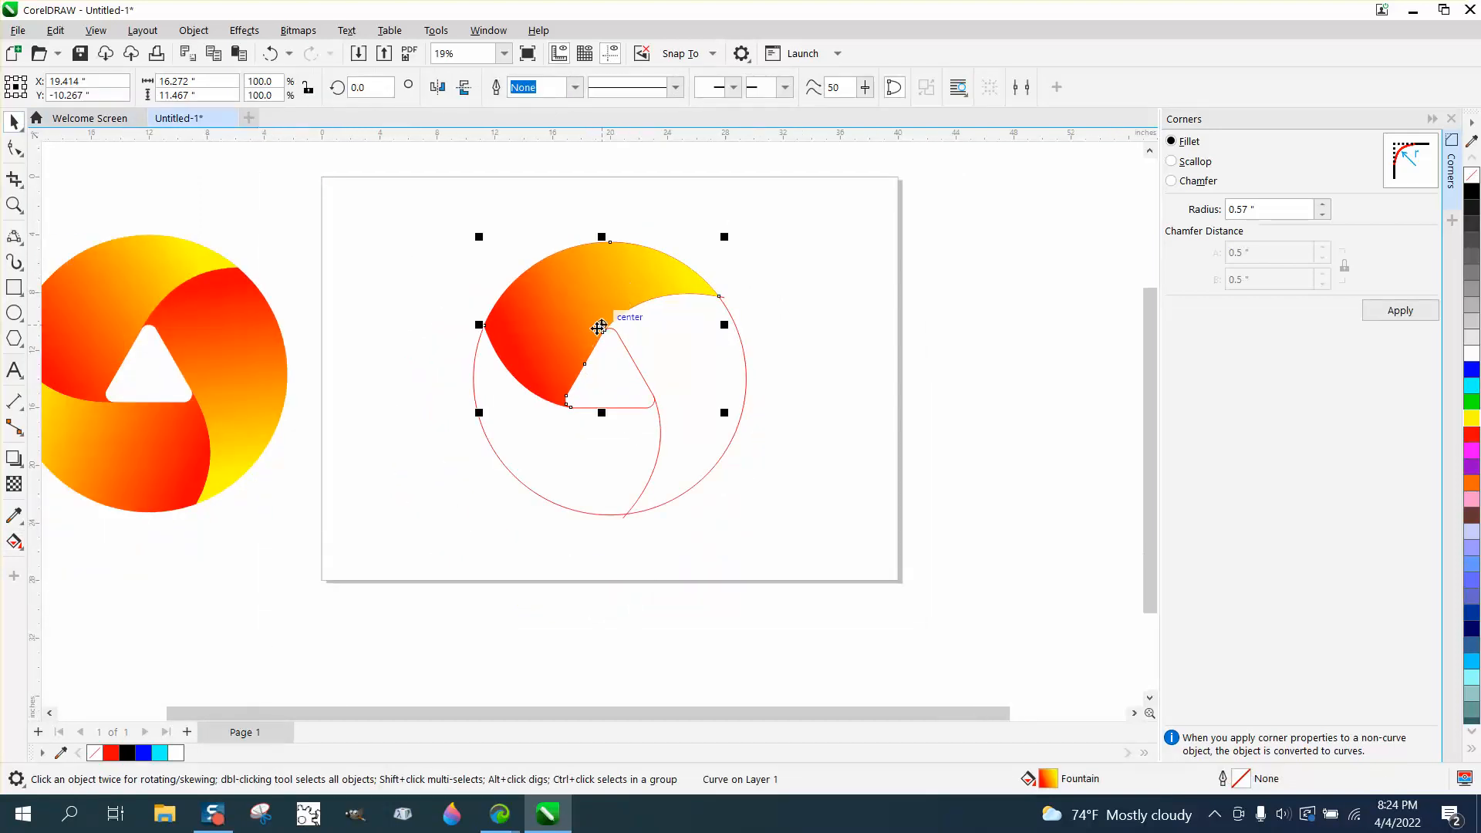
- Rotate-copy the gradient blade 120° about the triangle centre to complete three blades
left_click(600, 327)
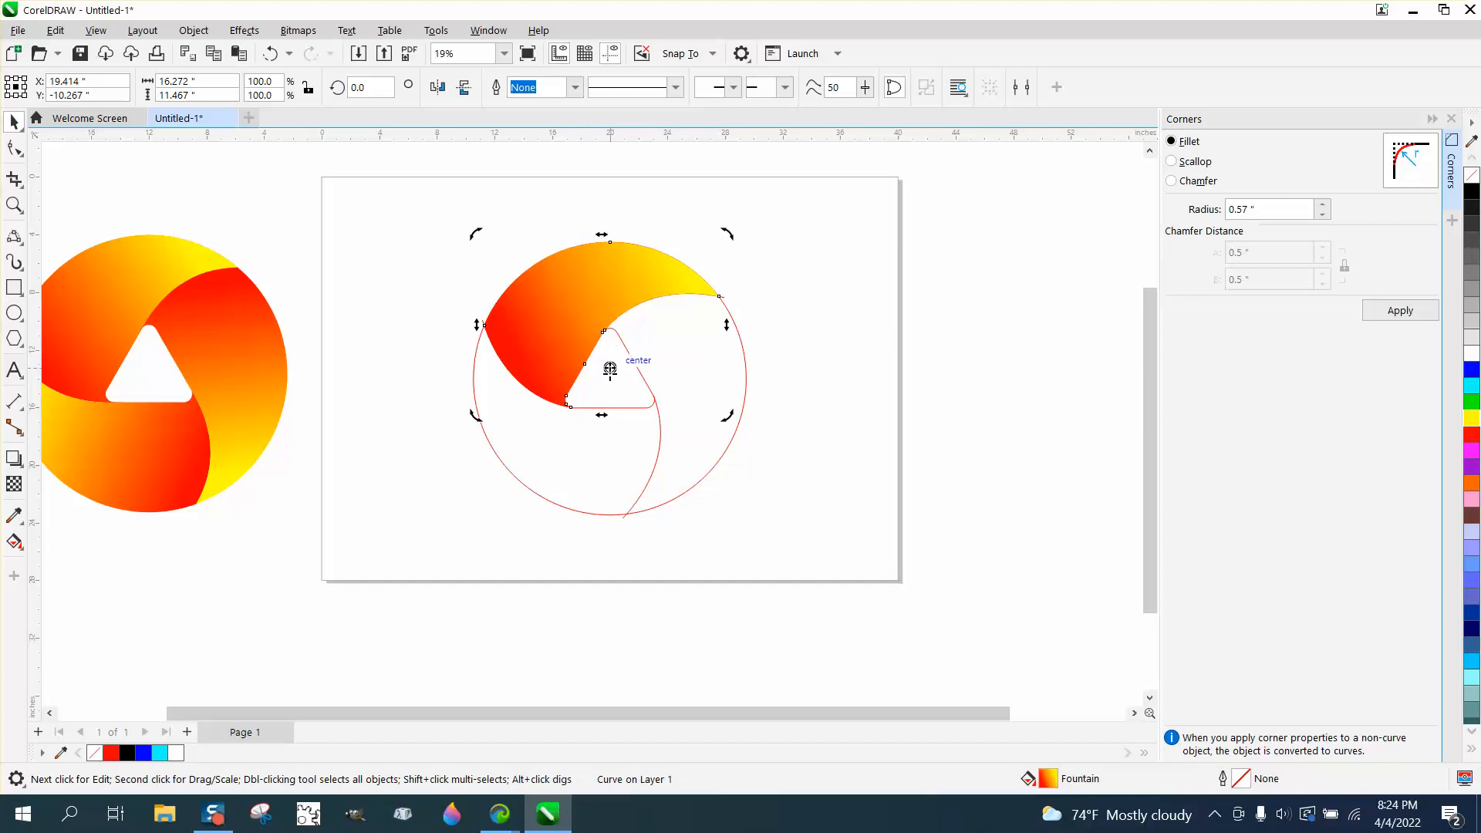
left_click(609, 318)
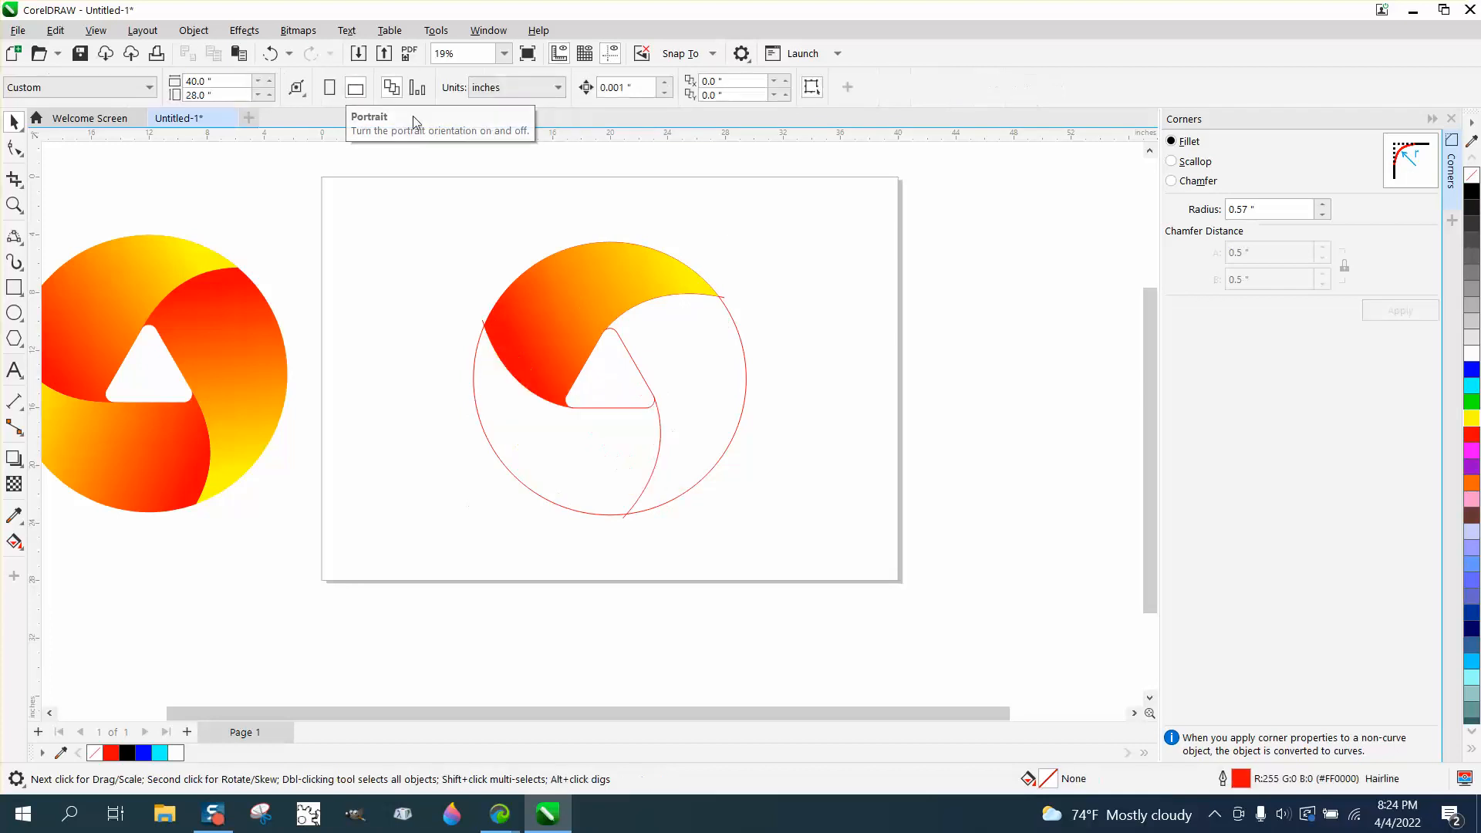
left_click(574, 287)
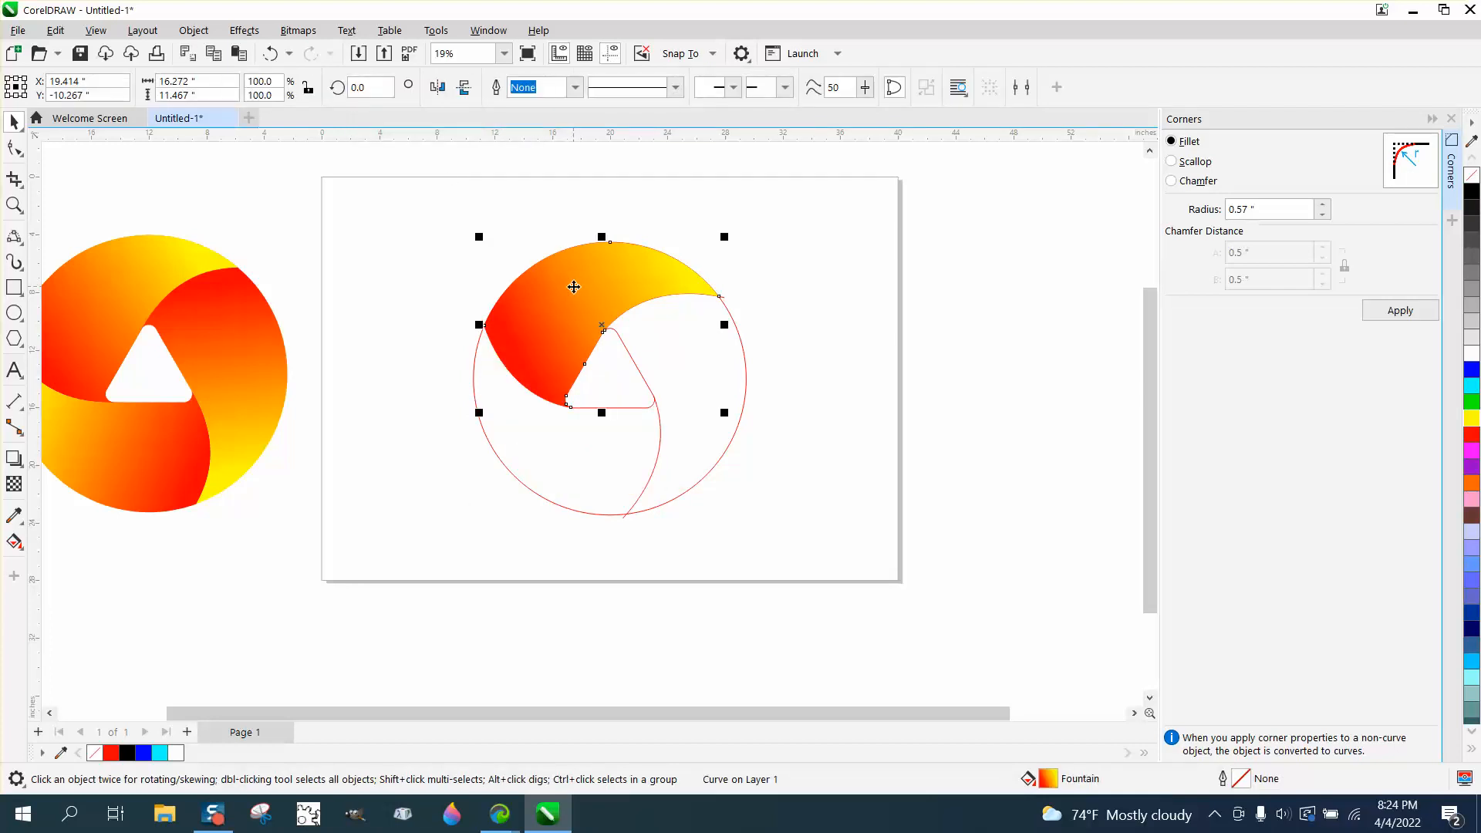
left_click(574, 287)
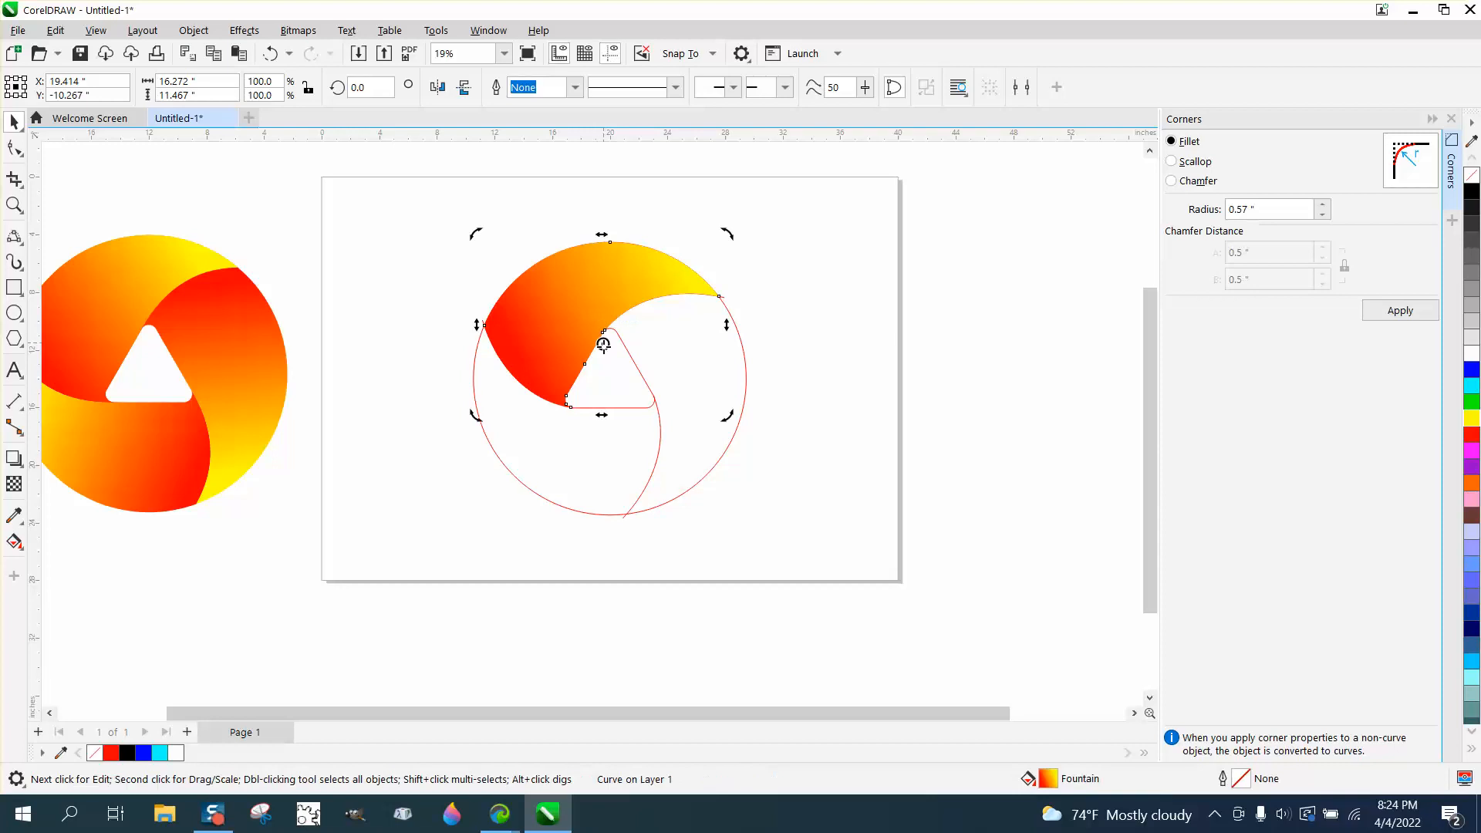
mouse_move(770, 284)
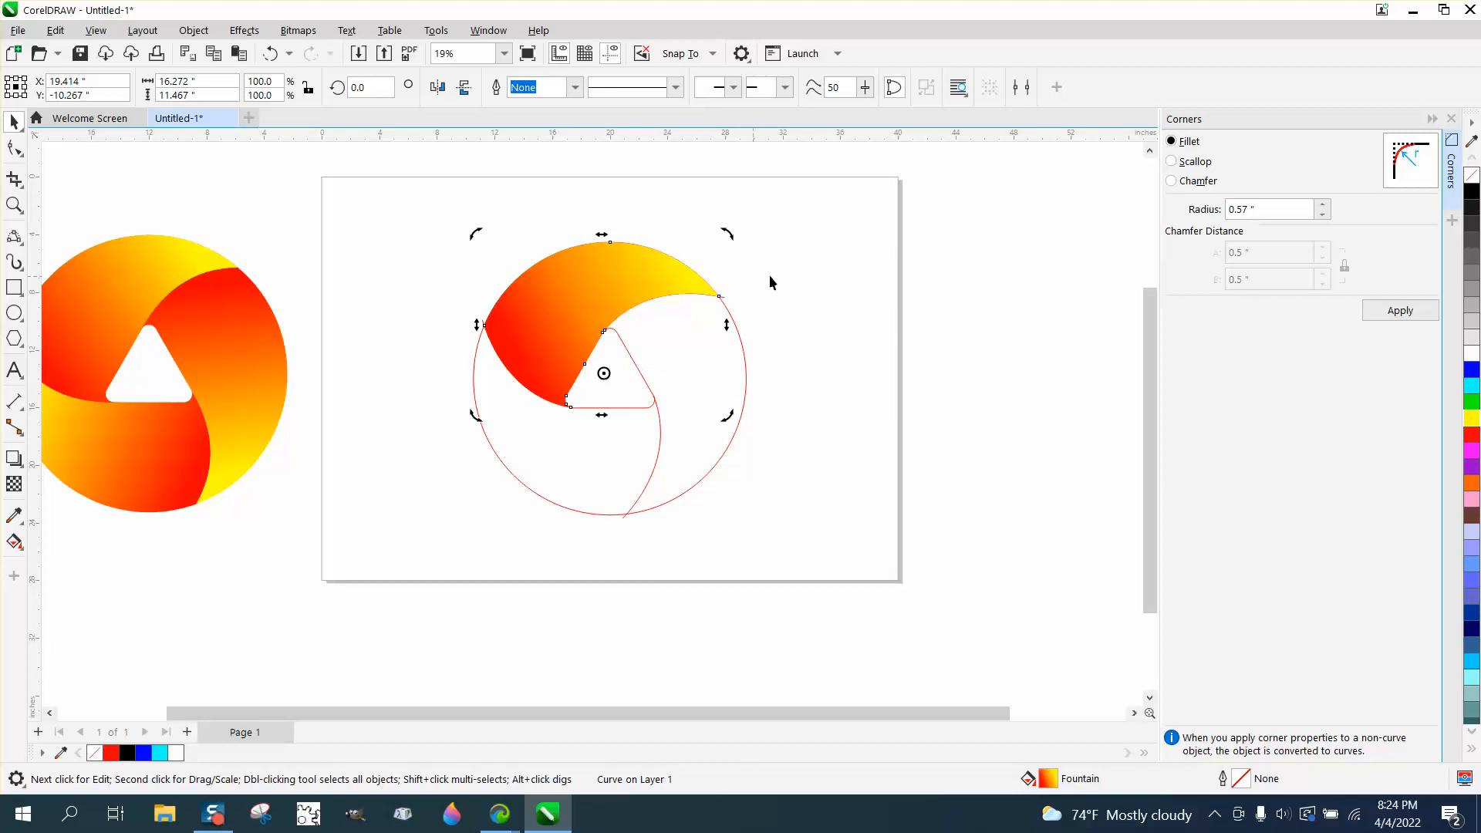
left_click(618, 284)
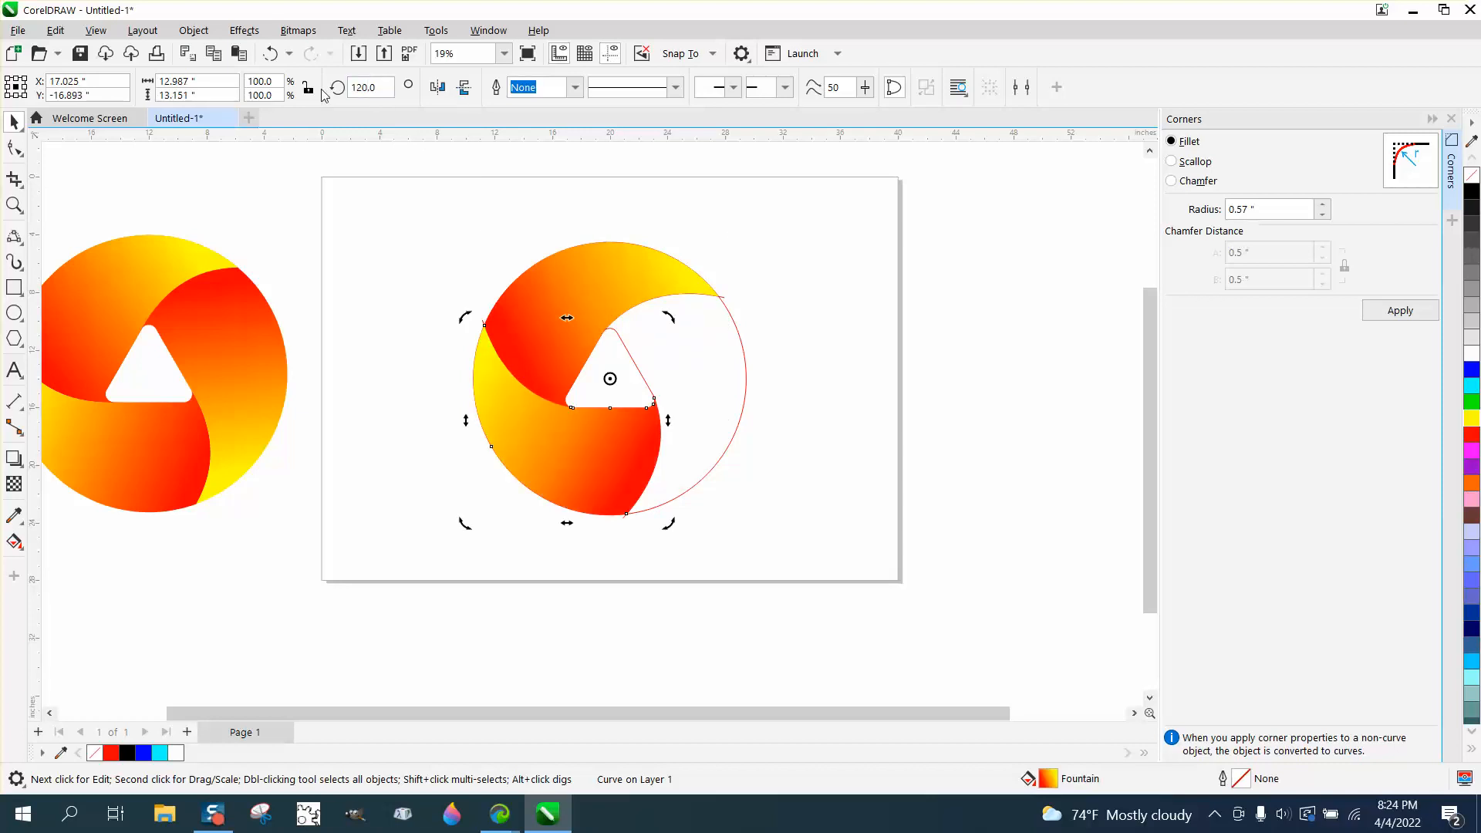
triple_click(368, 87)
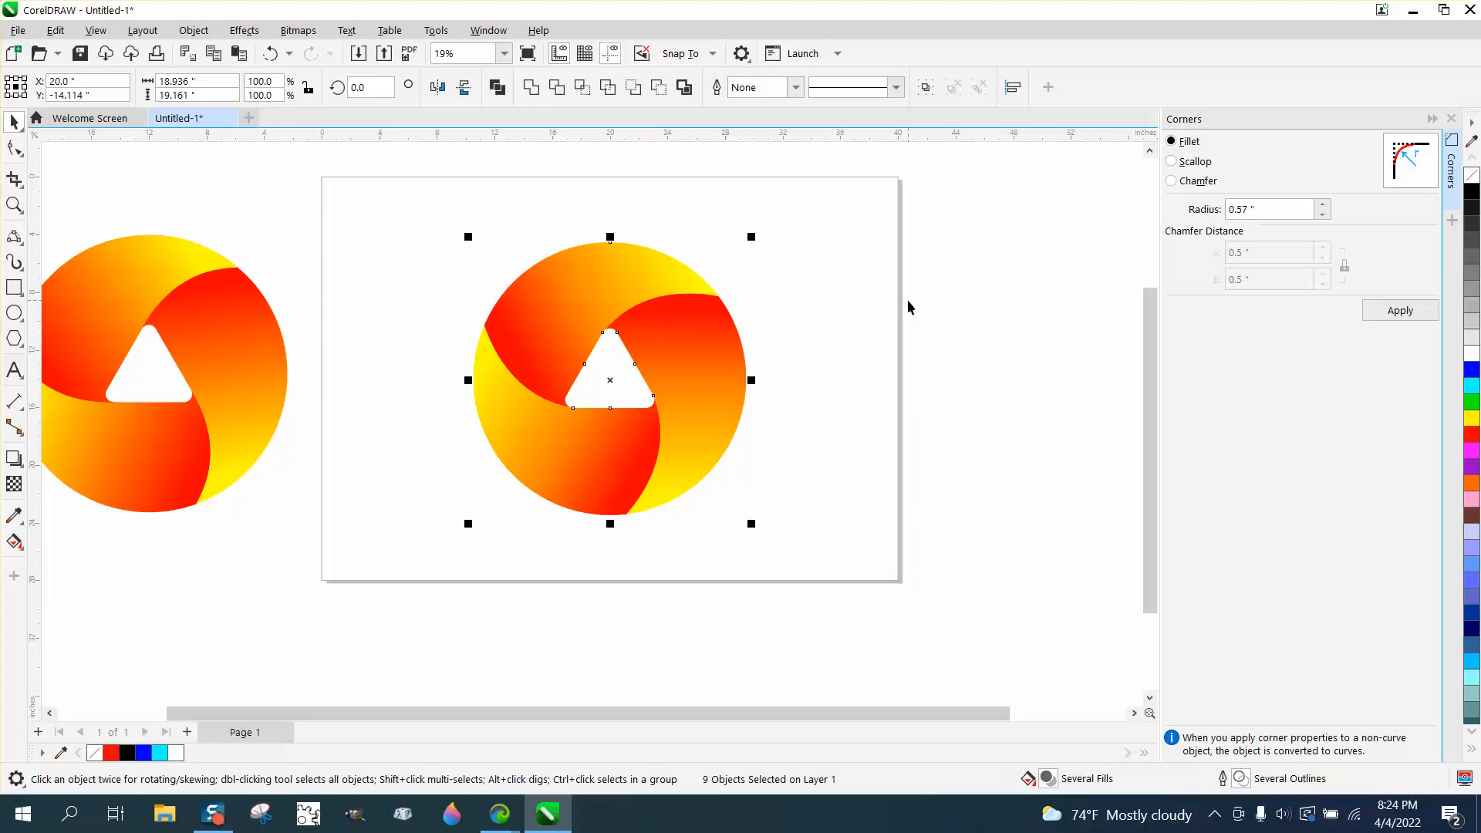
mouse_move(626, 292)
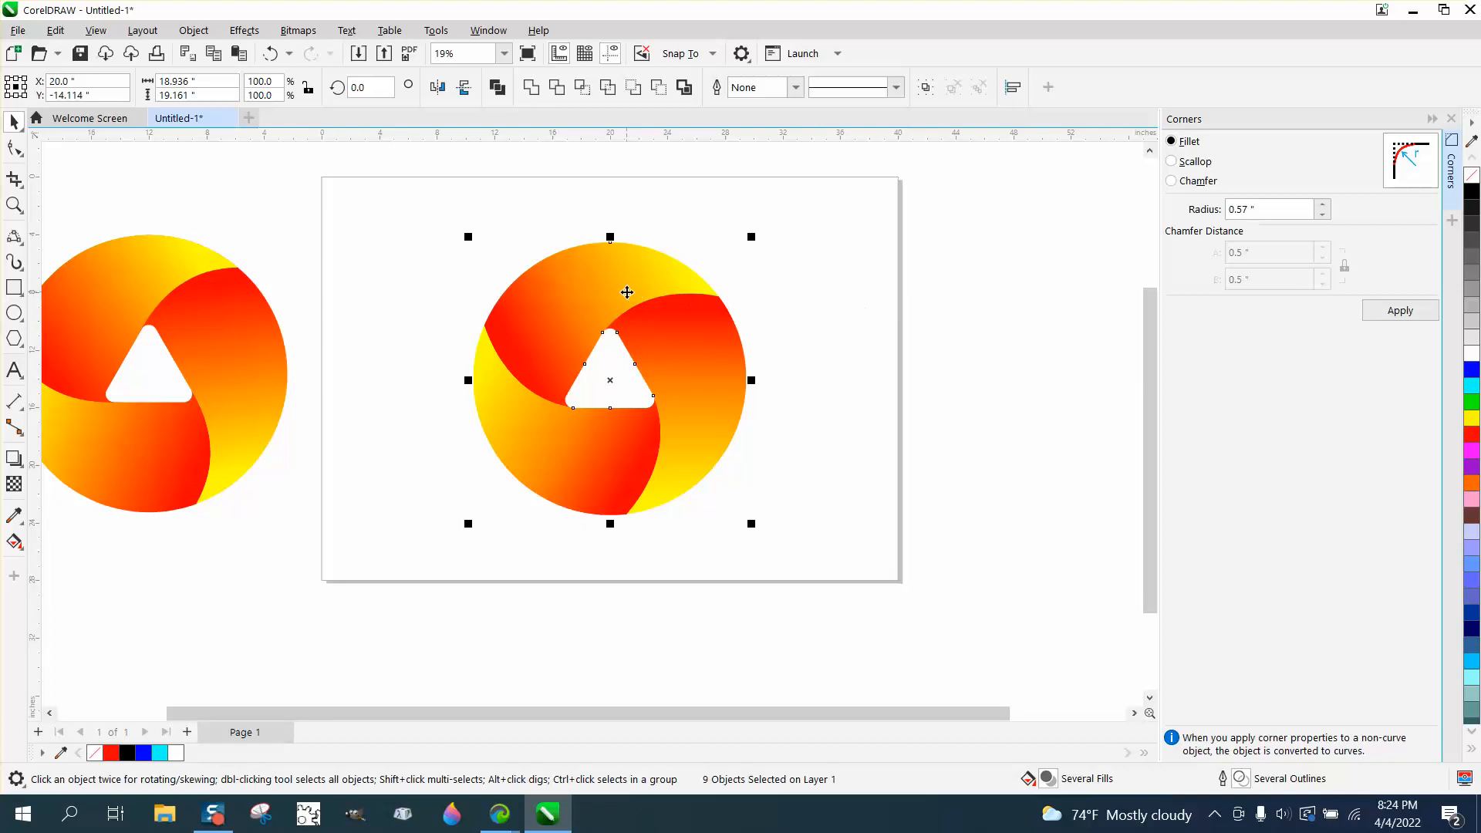
left_click(270, 52)
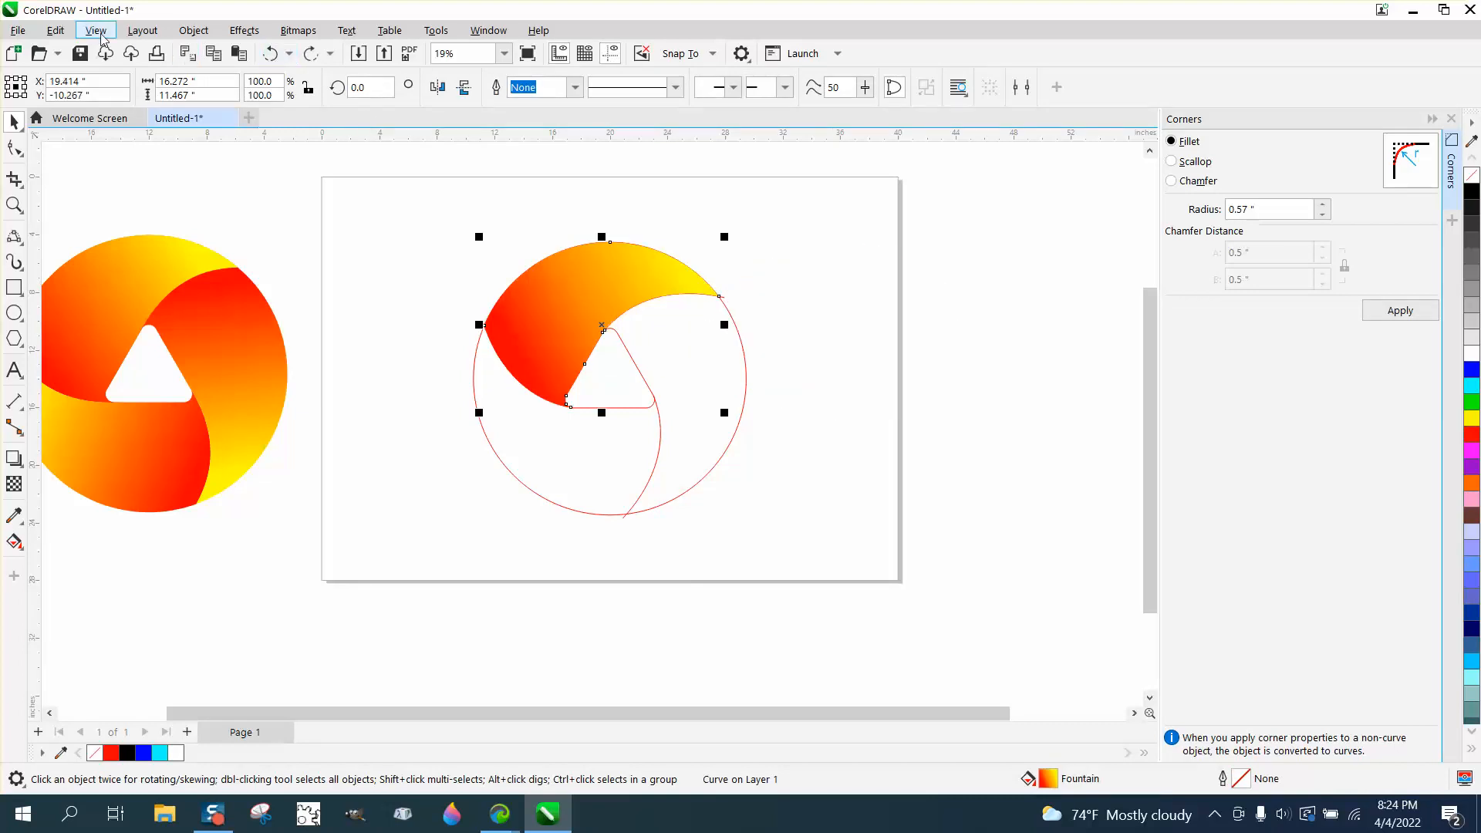
- Clone the gradient blade via Edit > Clone and rotate clones 120° about the triangle centre
left_click(56, 29)
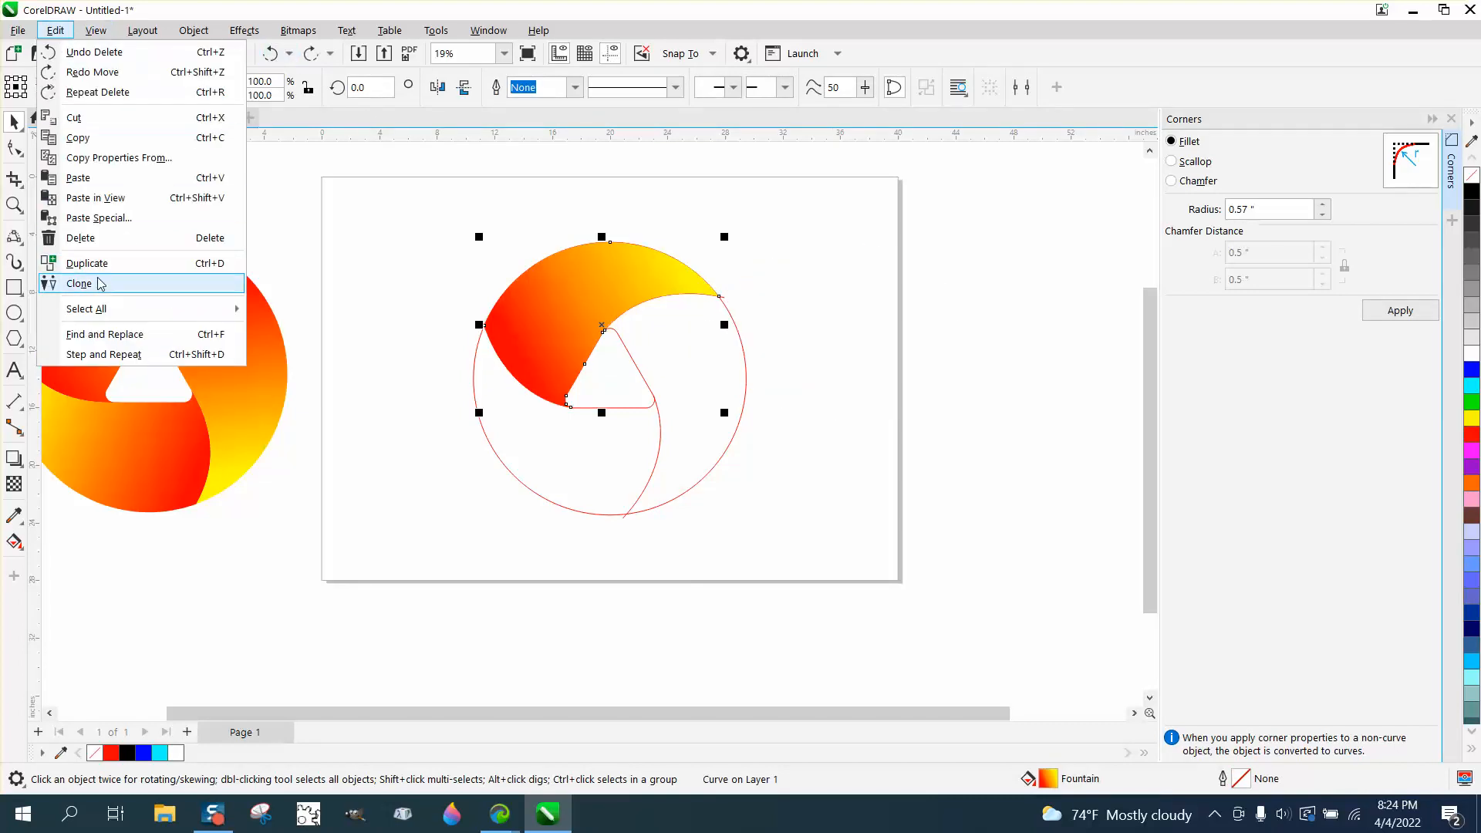
left_click(79, 284)
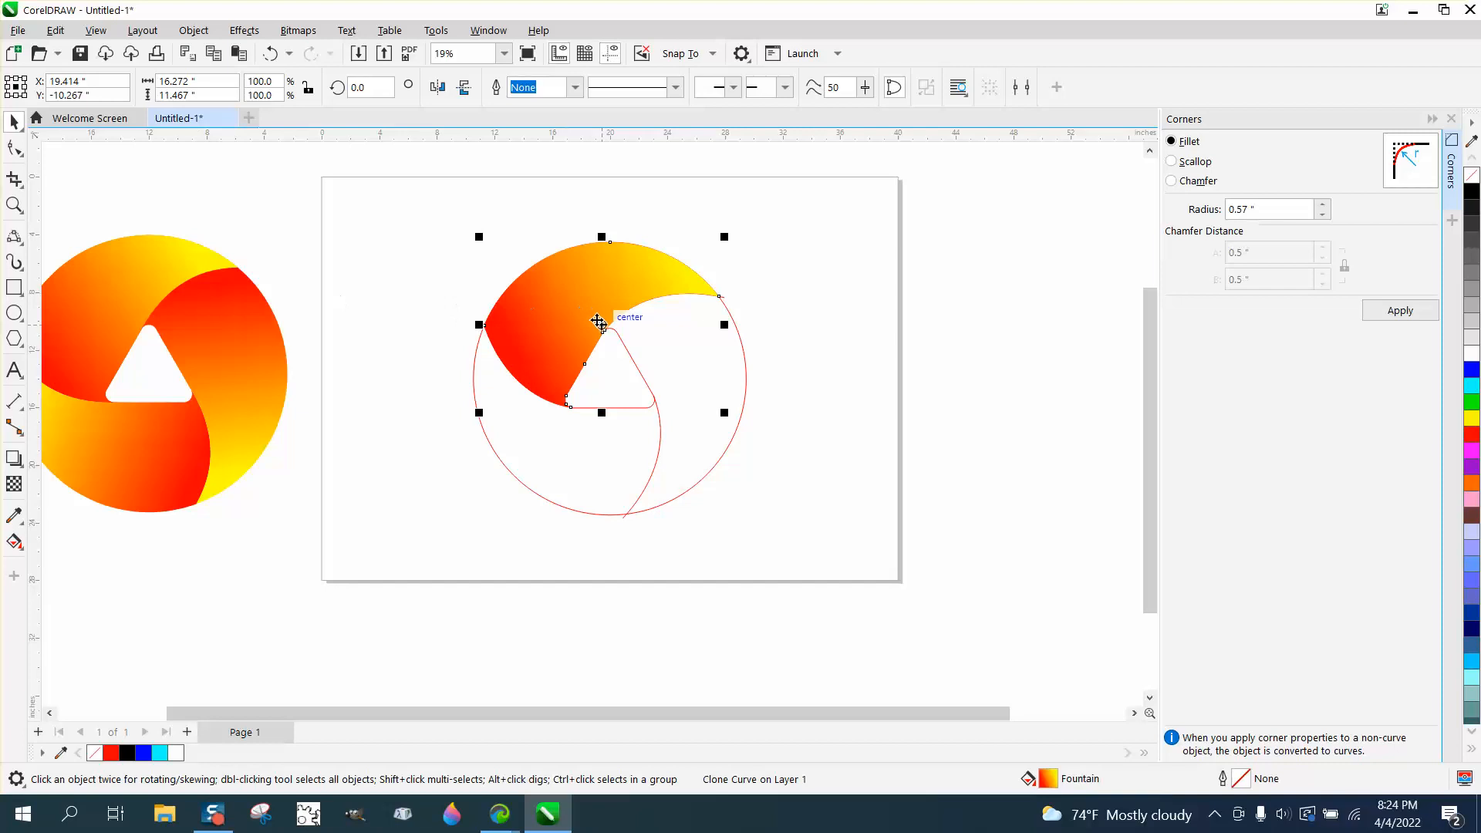
left_click(600, 324)
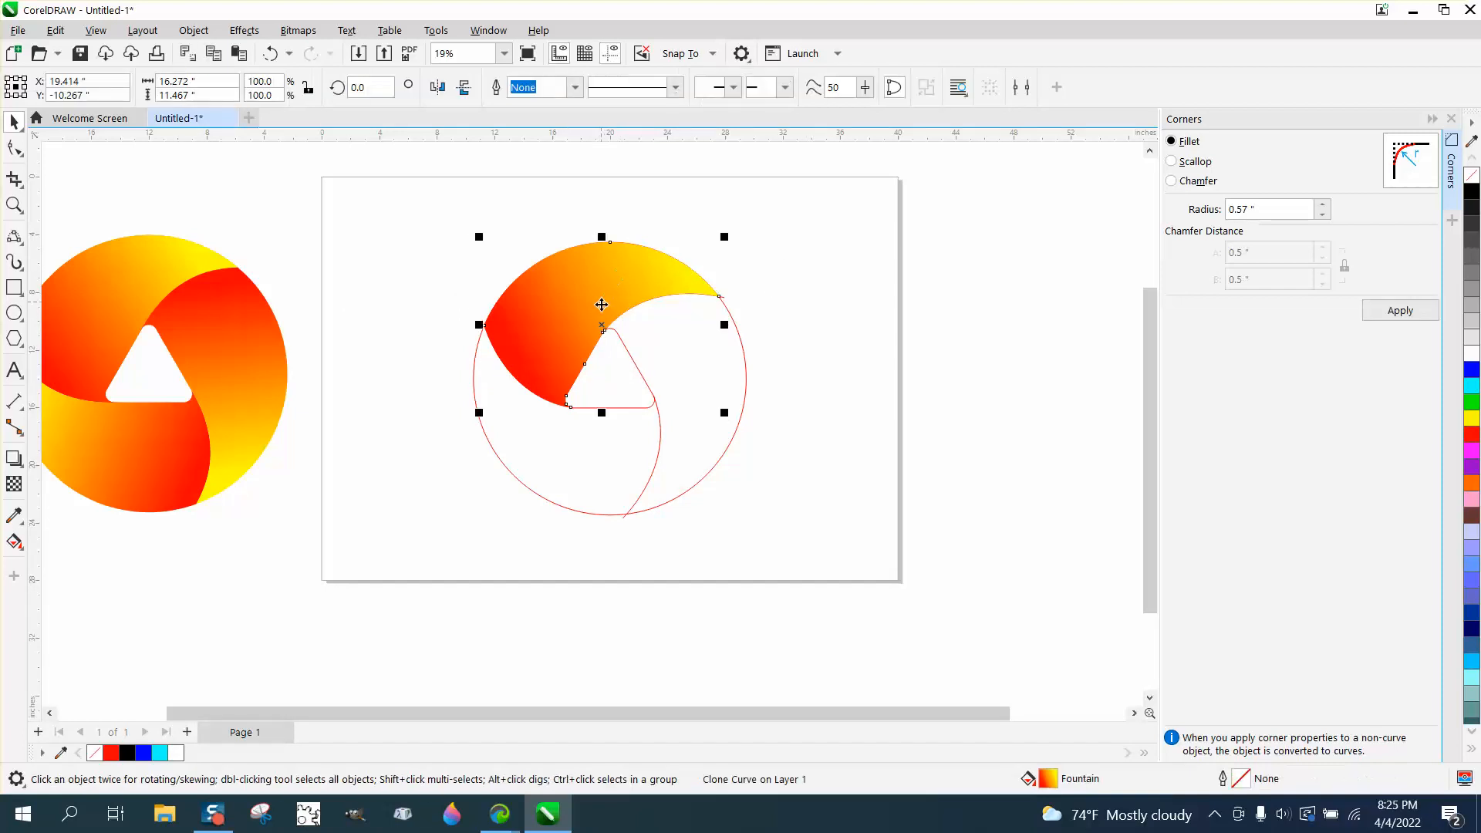
left_click(602, 304)
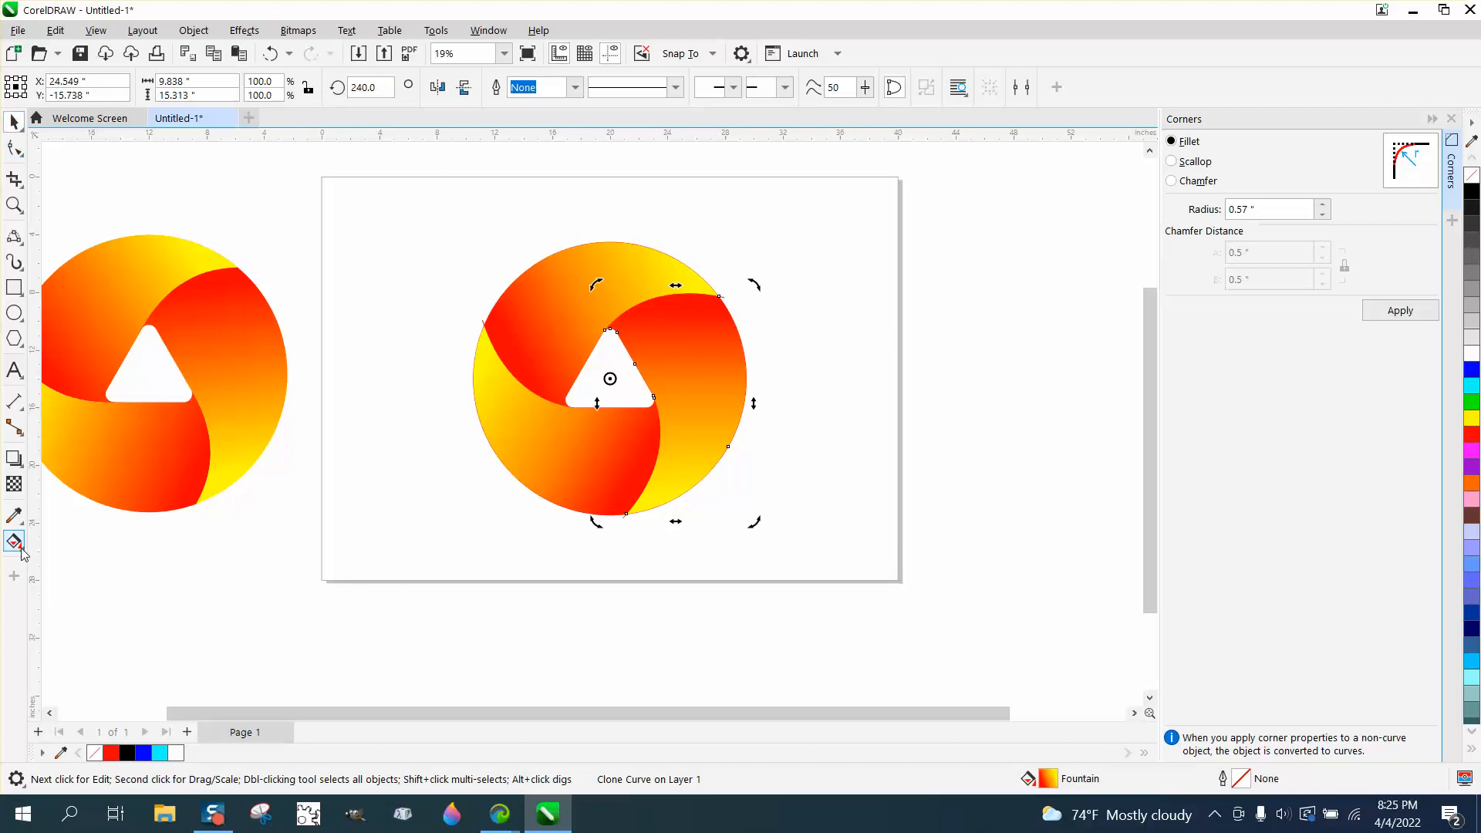
left_click(14, 539)
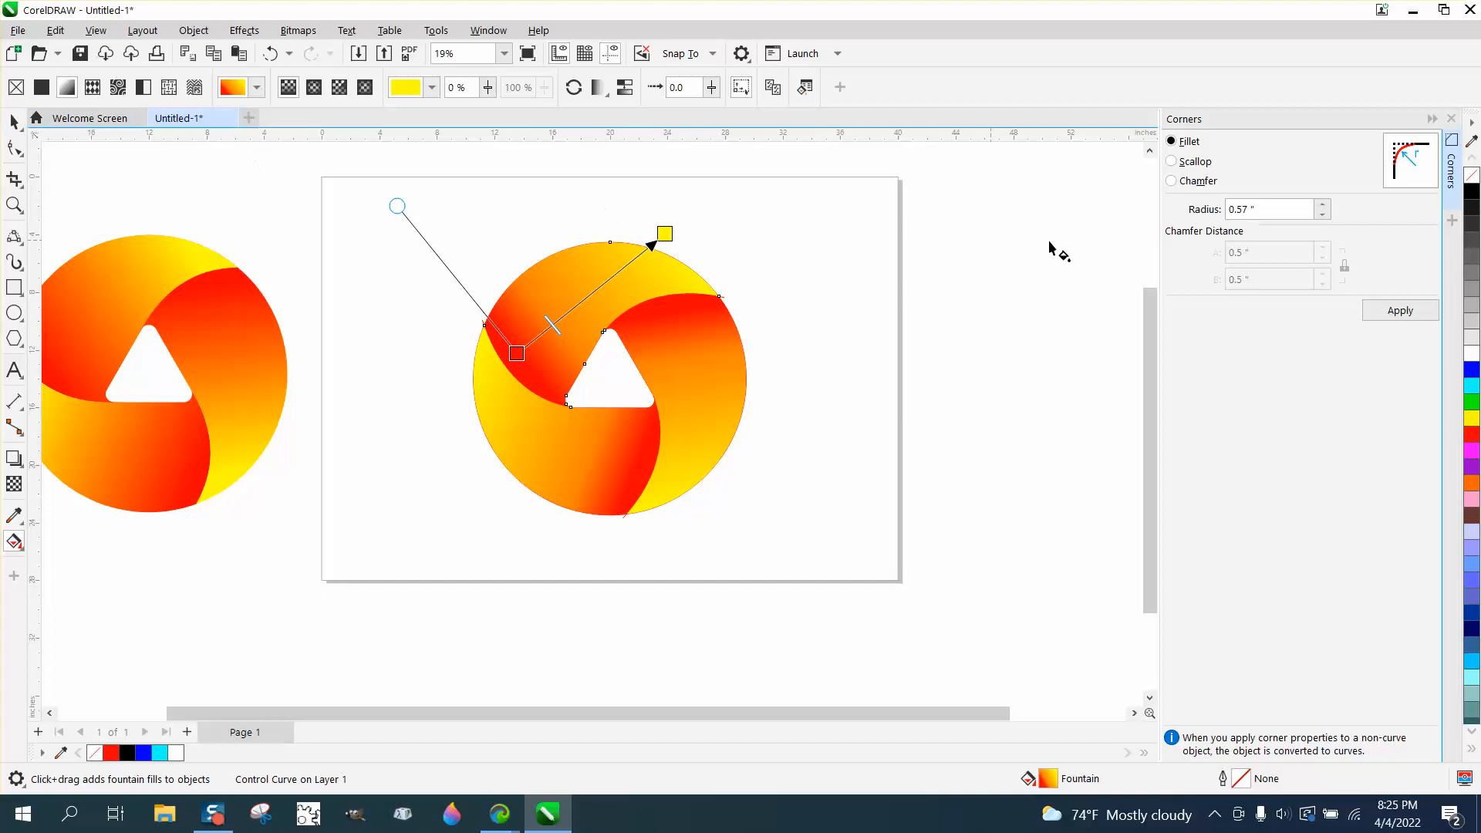
mouse_move(676, 241)
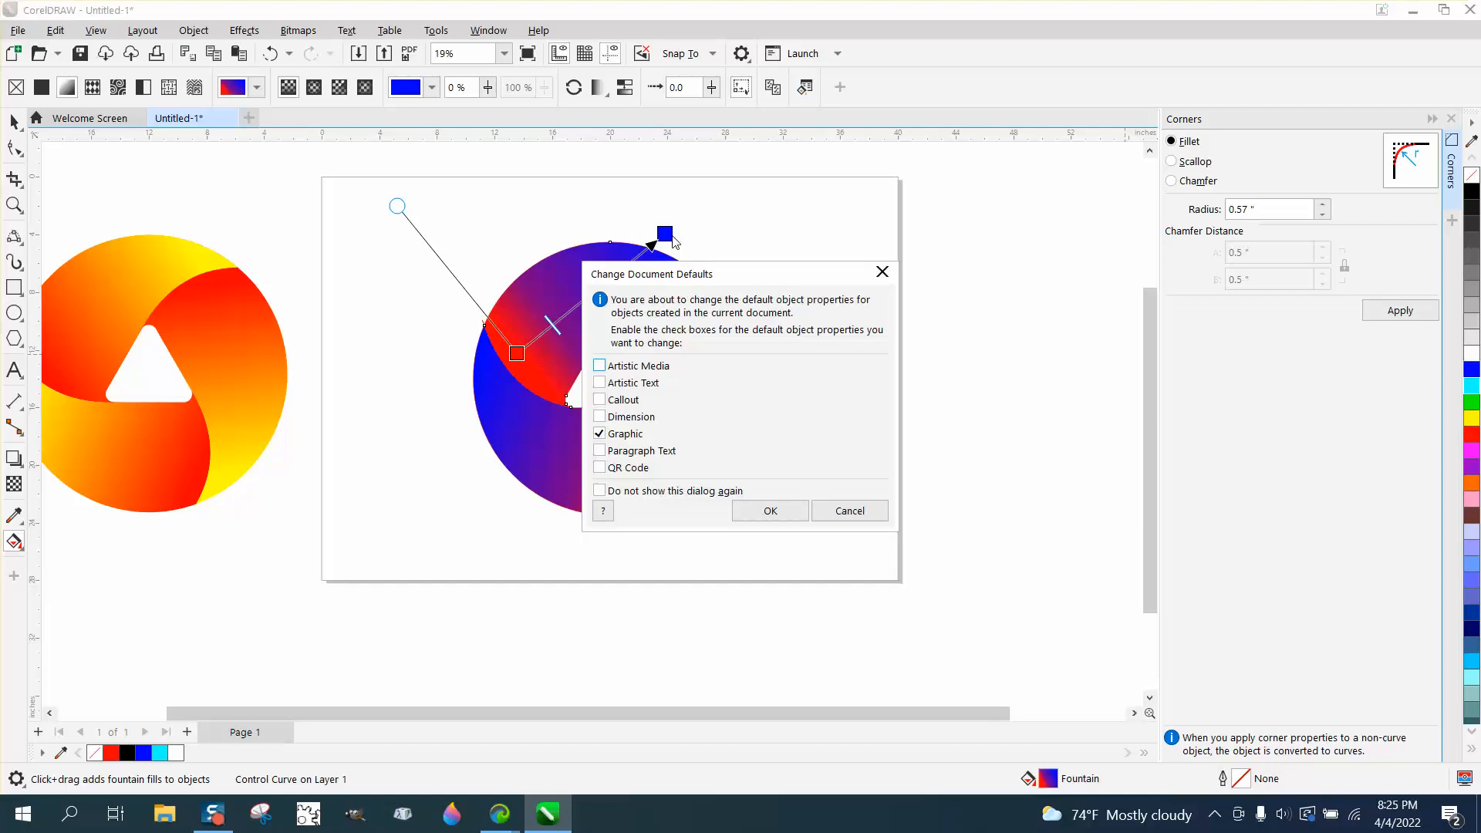
- Recolour the master blade's gradient to blue and light blue so all clones update
left_click(769, 510)
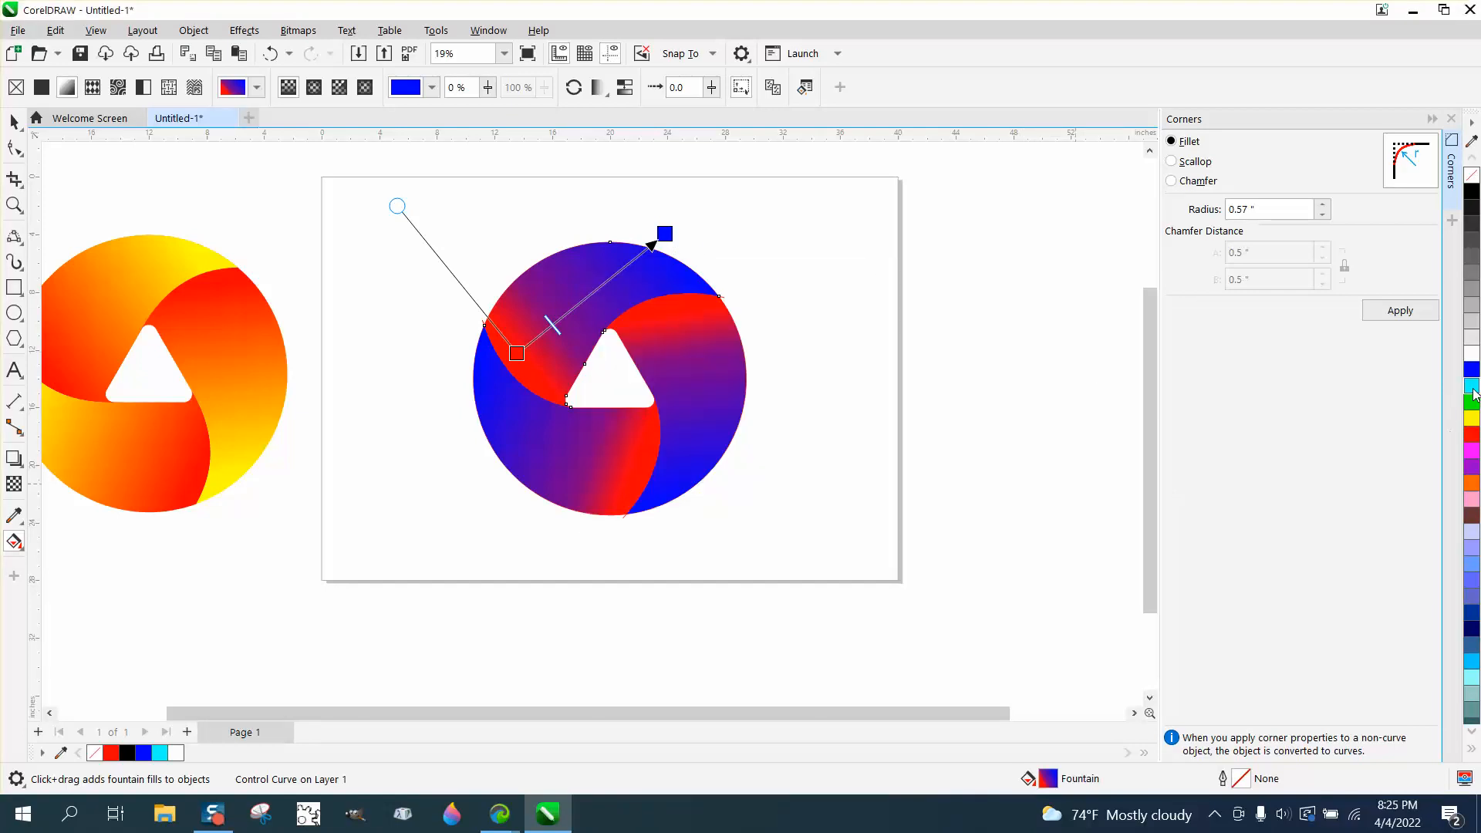
left_click(1473, 391)
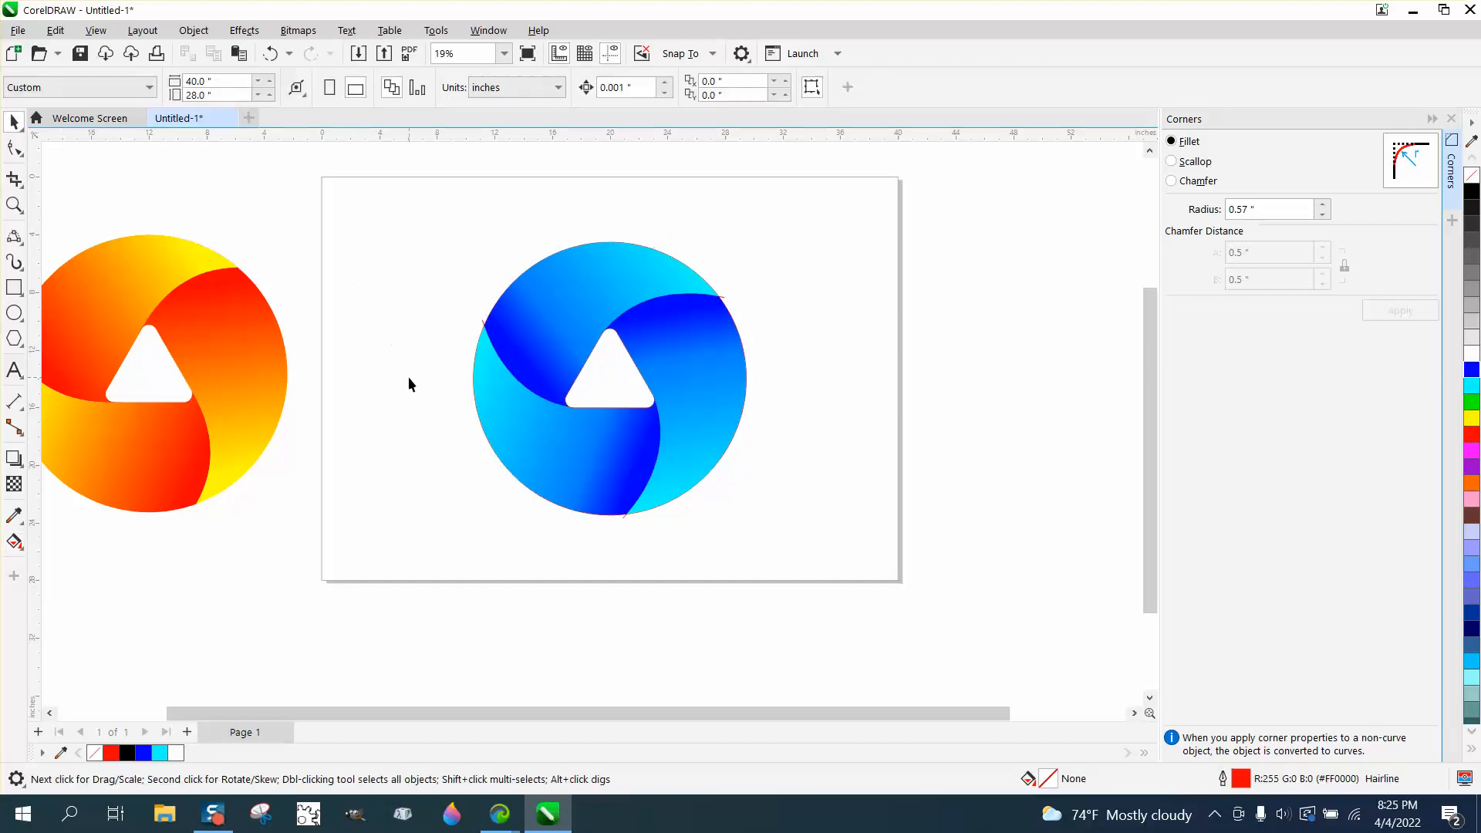
left_click(610, 380)
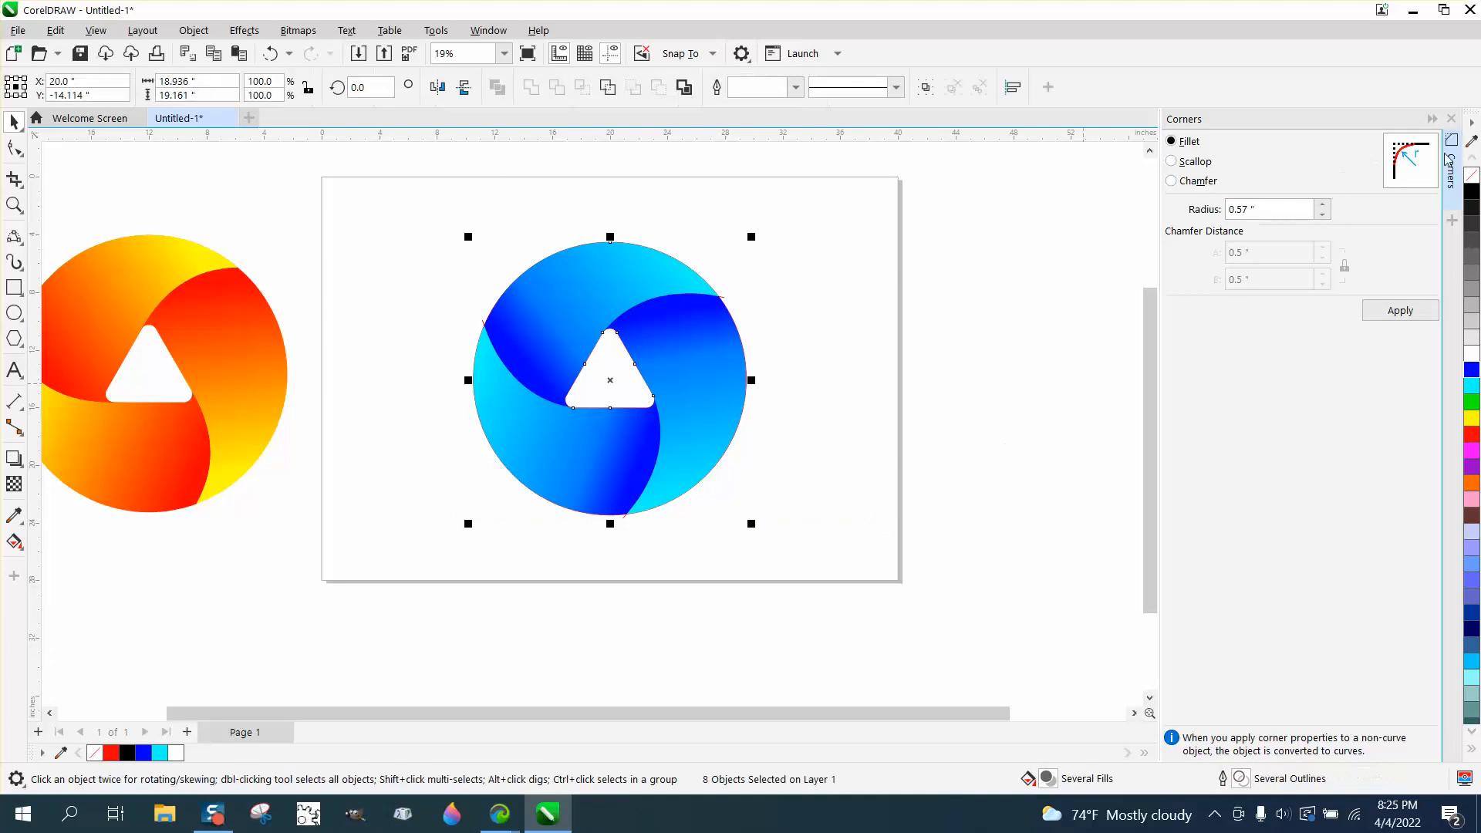
left_click(759, 86)
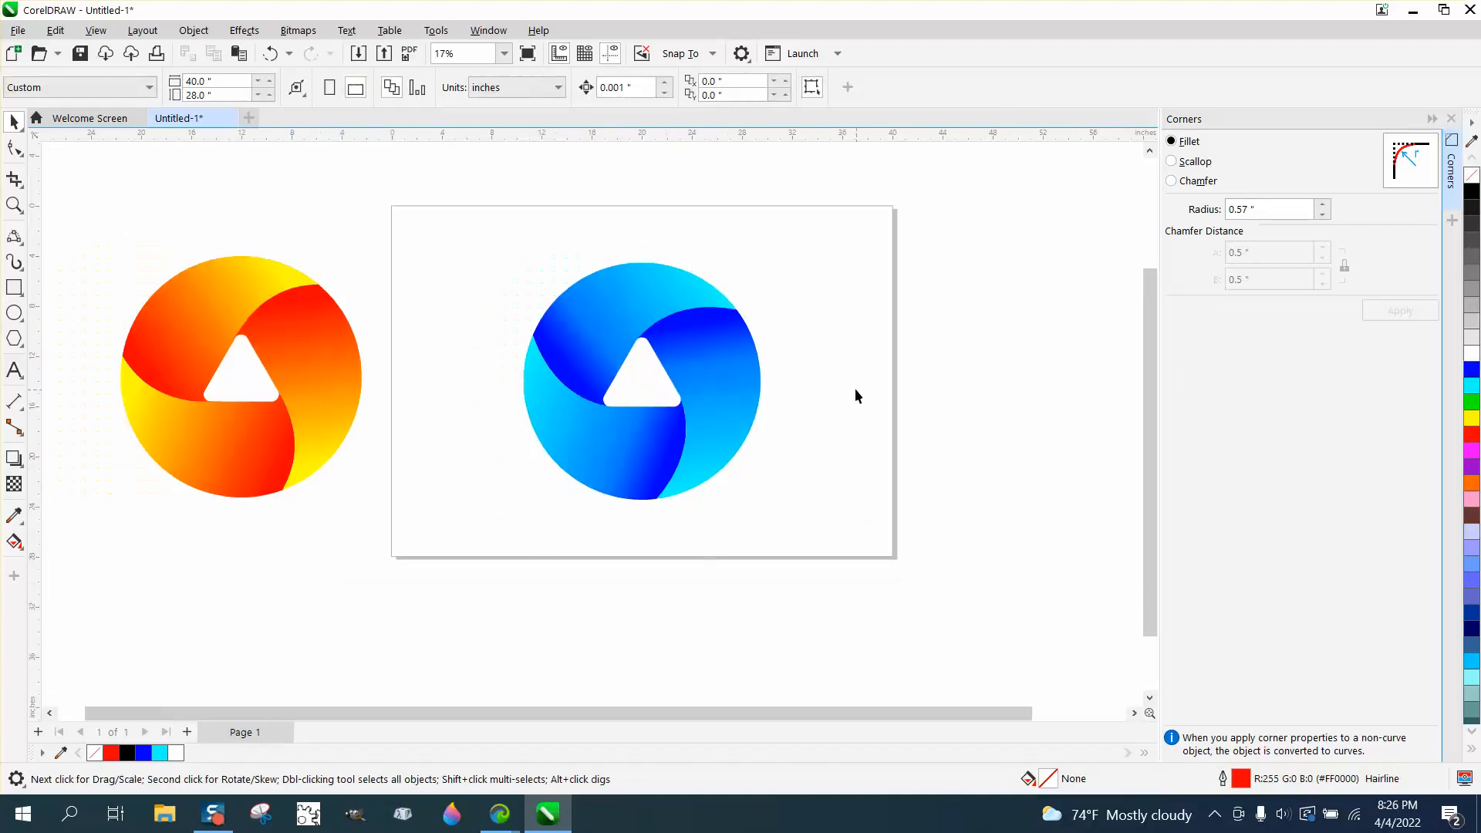
mouse_move(622, 316)
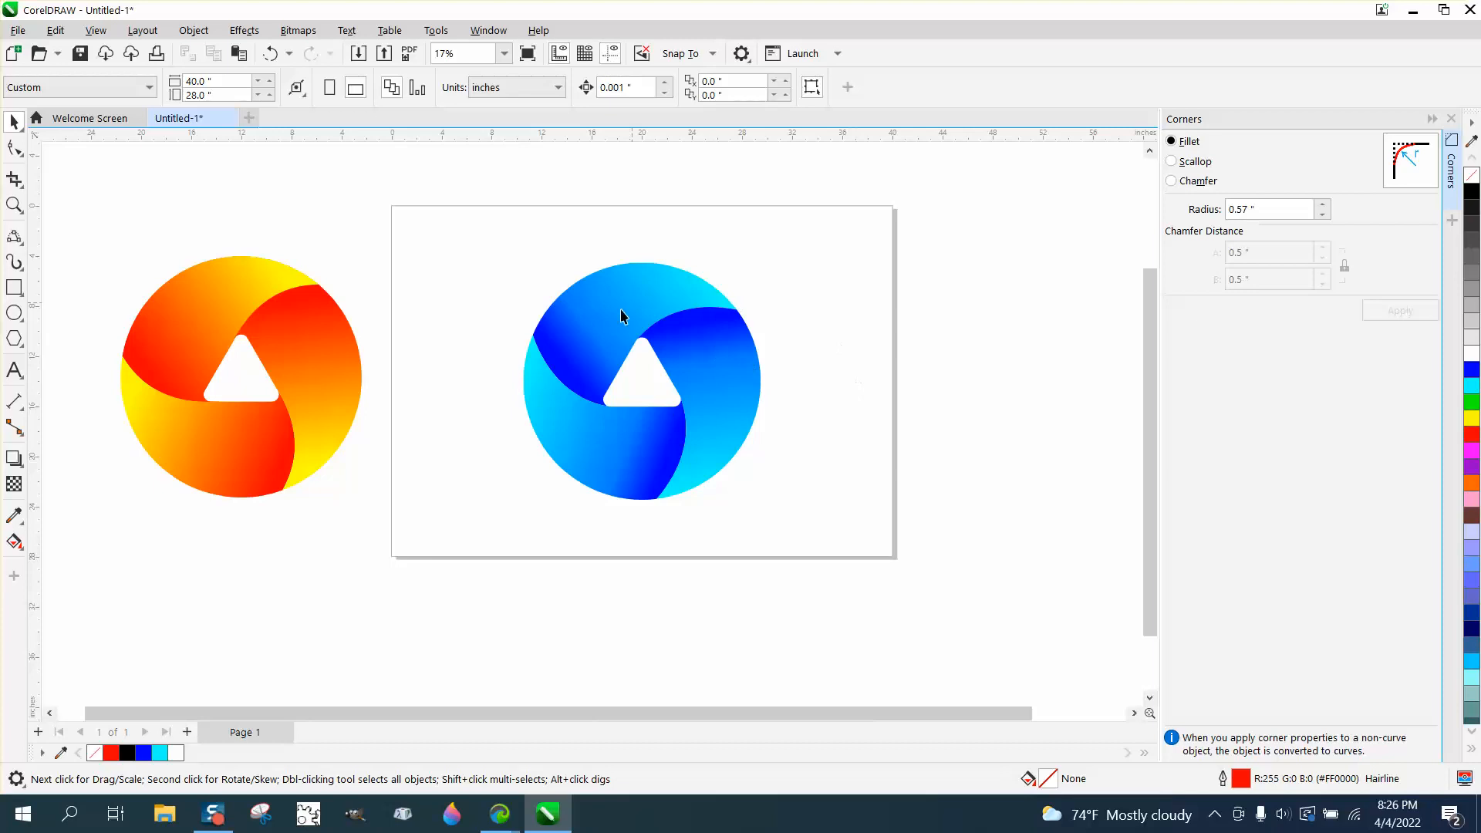
mouse_move(703, 326)
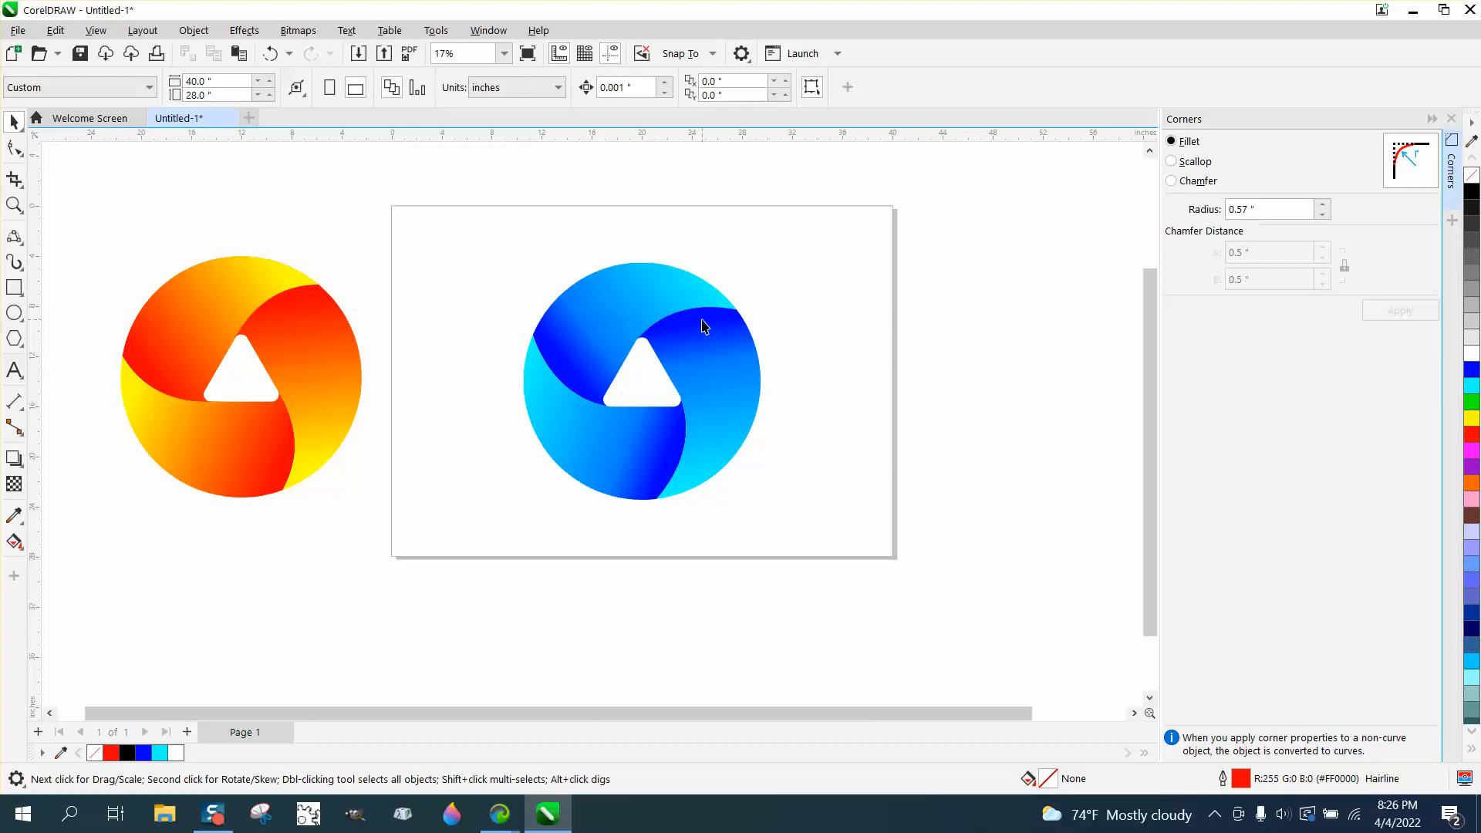
mouse_move(705, 344)
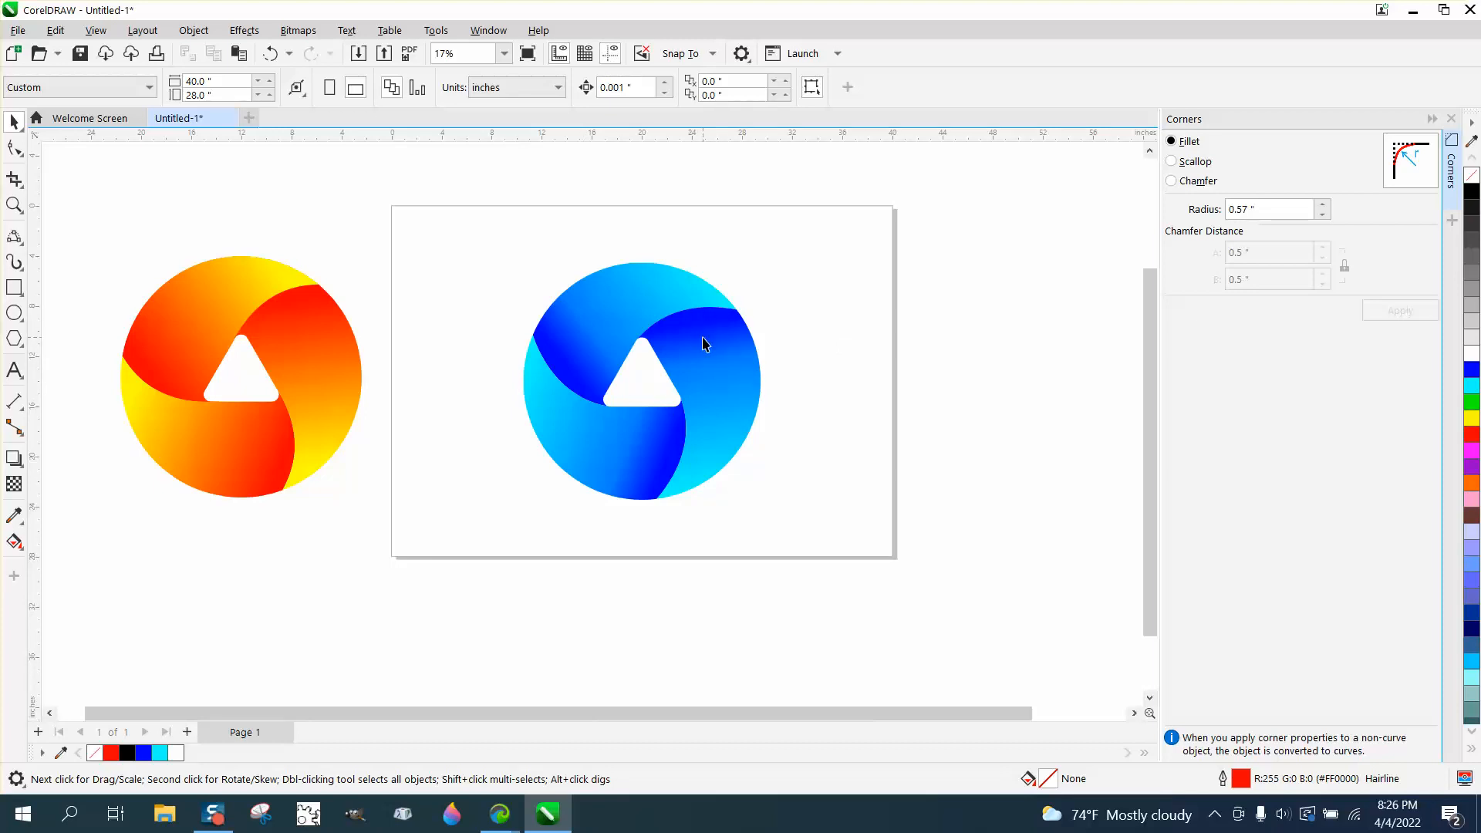